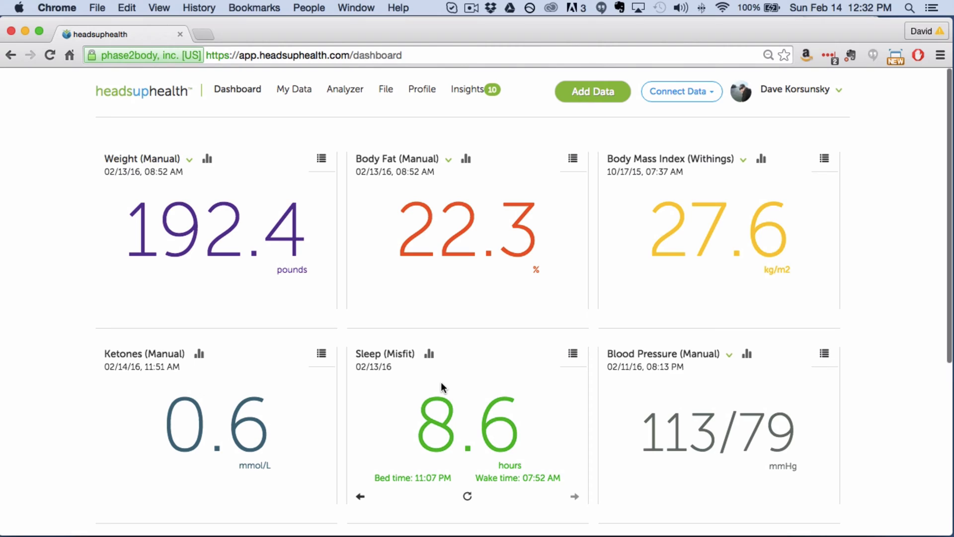
pyautogui.moveTo(424, 387)
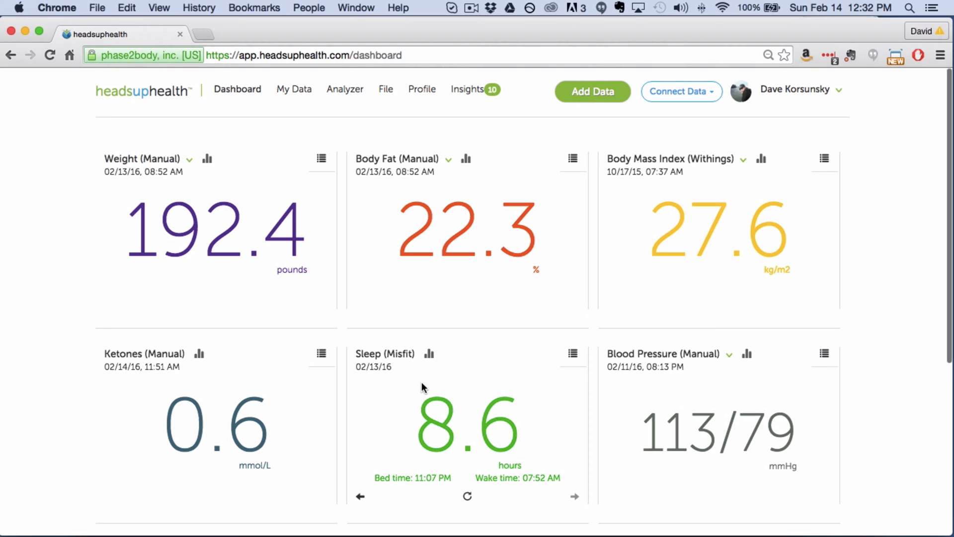
pyautogui.moveTo(286, 342)
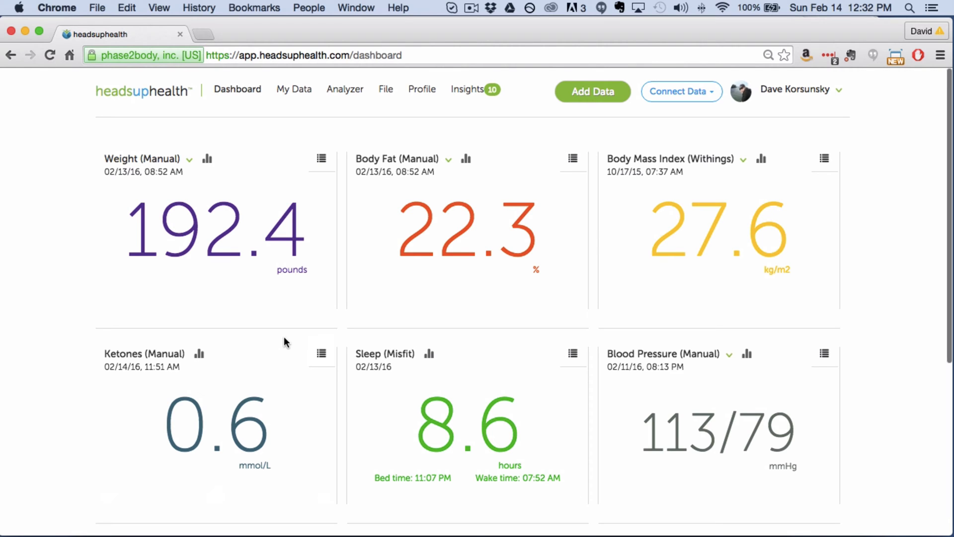
# Scroll the dashboard down to the Steps widget and the empty add-widget slot
pyautogui.scroll(-3)
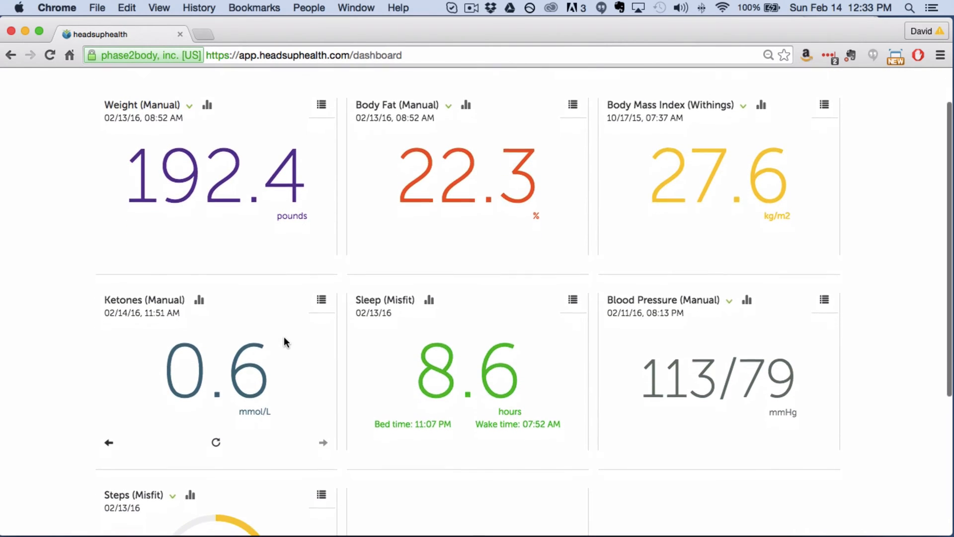
pyautogui.scroll(-3)
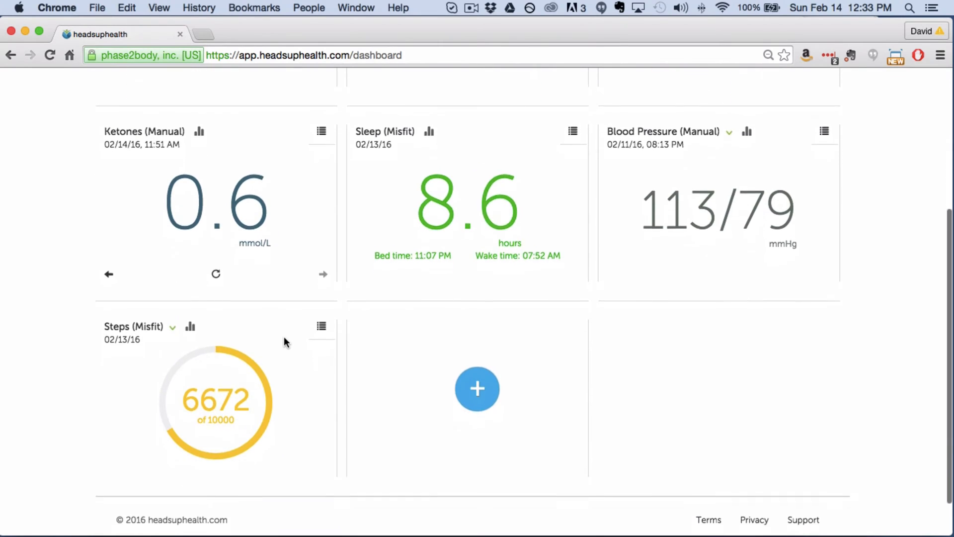
pyautogui.scroll(3)
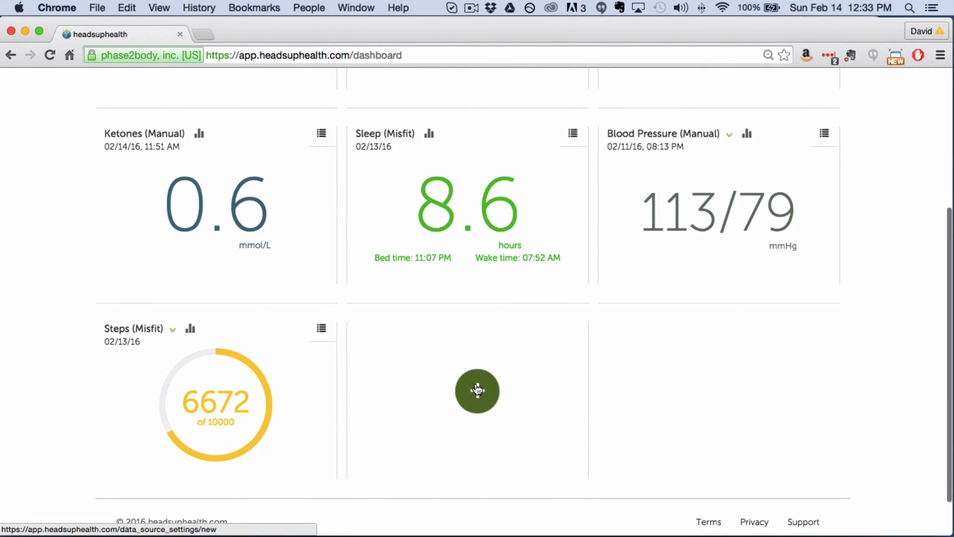
# Add a new Glucose widget coloured blue to the dashboard
pyautogui.click(477, 391)
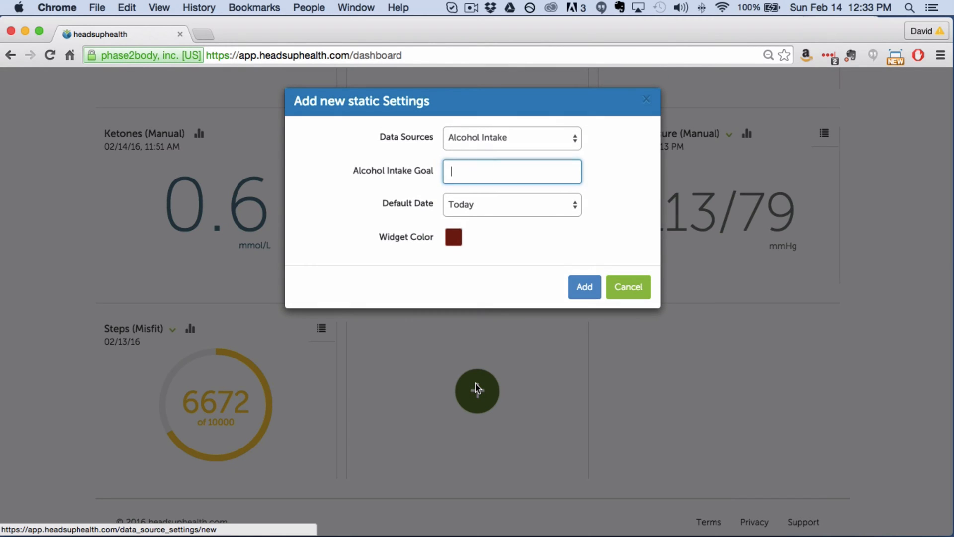
pyautogui.click(511, 138)
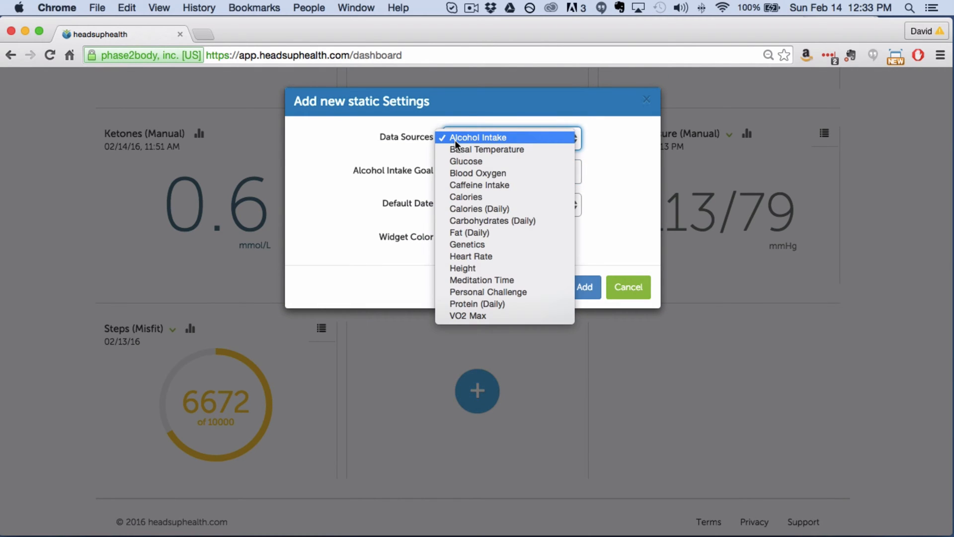
pyautogui.click(466, 161)
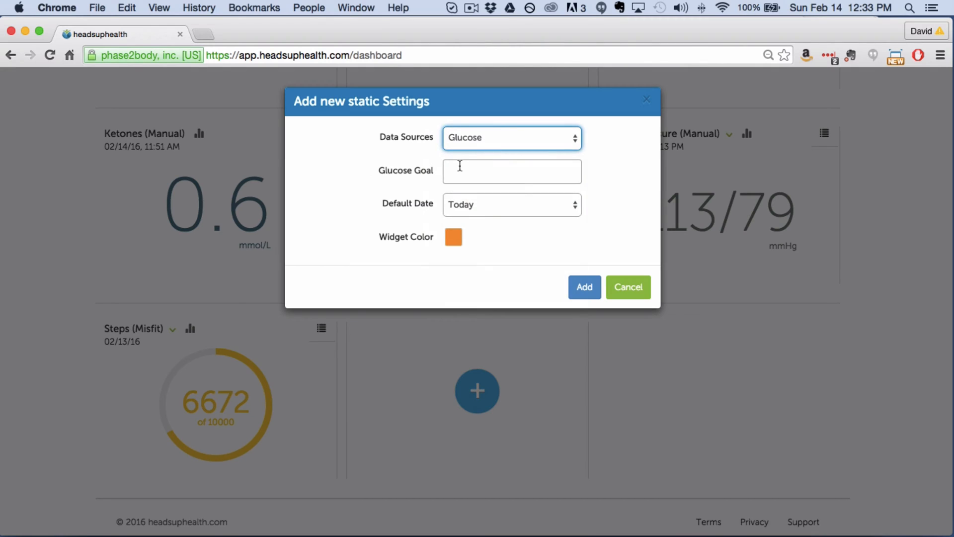
pyautogui.moveTo(453, 236)
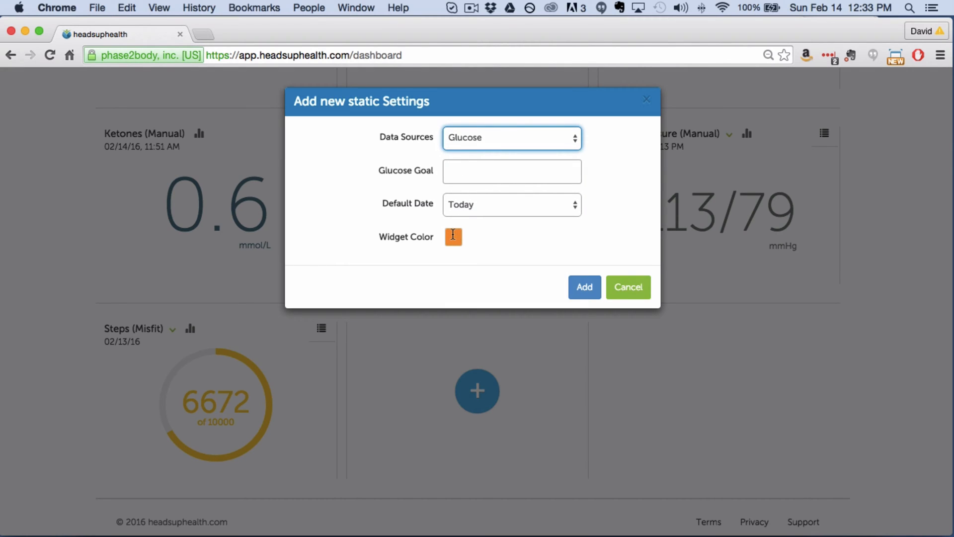
pyautogui.click(453, 237)
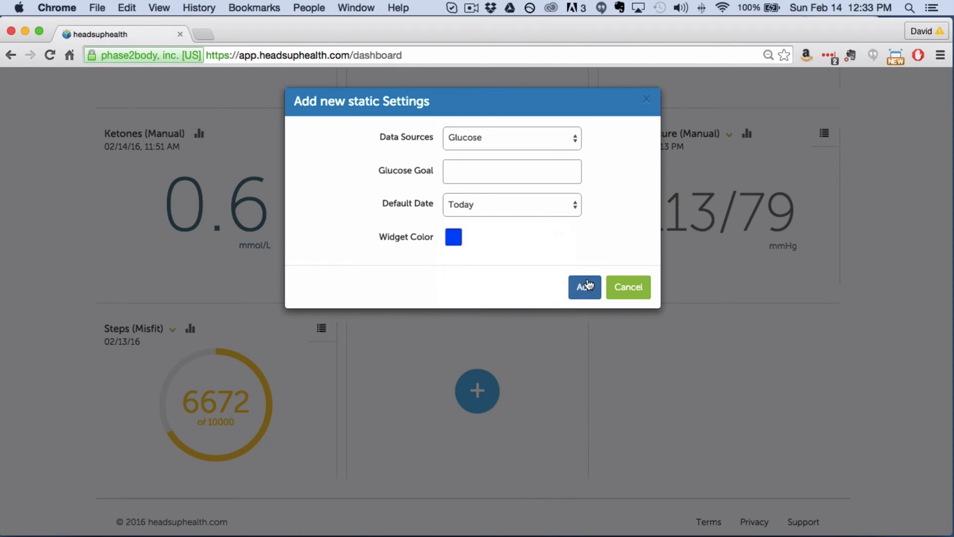
pyautogui.click(584, 286)
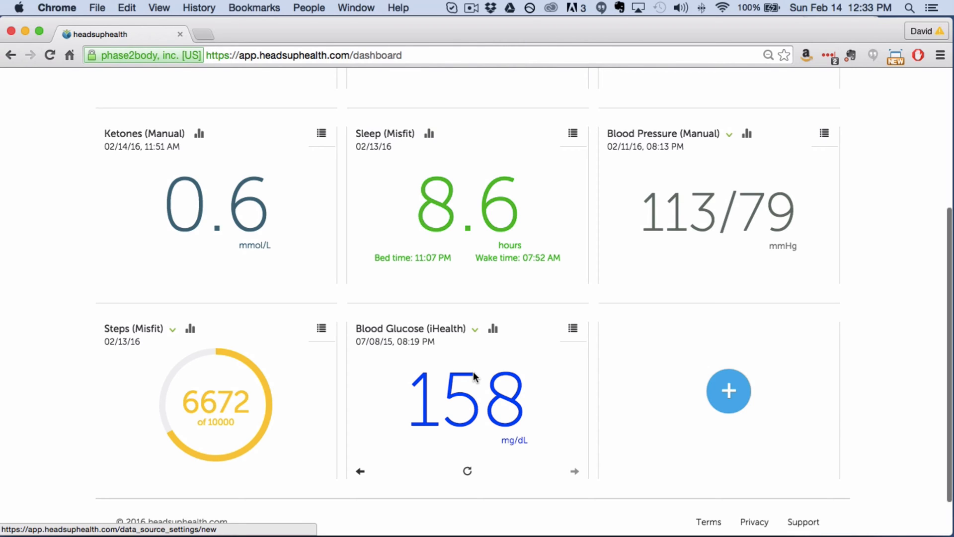
pyautogui.moveTo(466, 390)
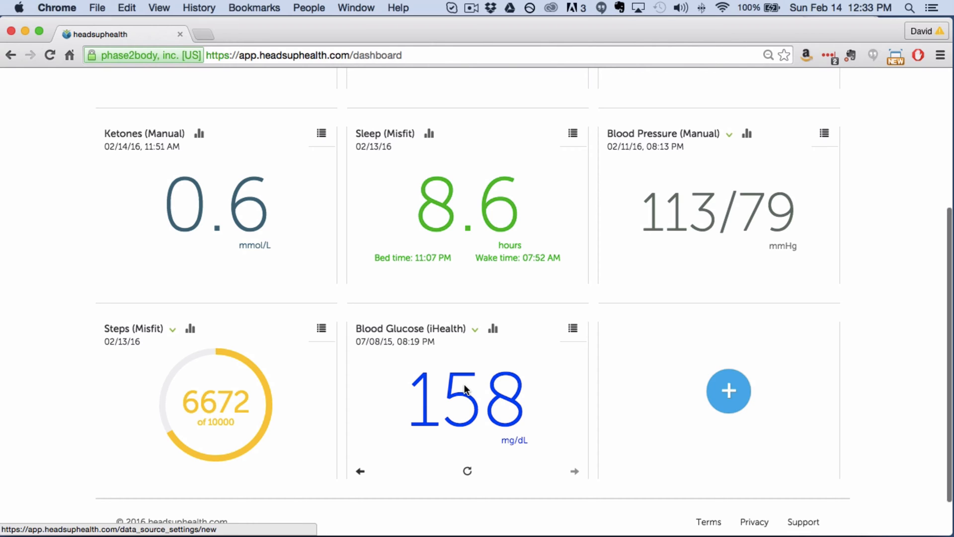
pyautogui.moveTo(442, 337)
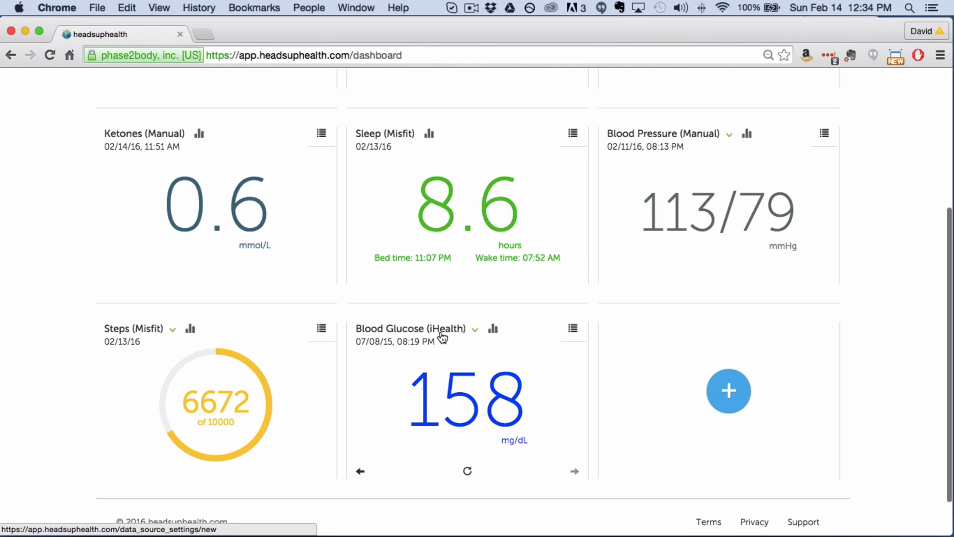
pyautogui.moveTo(467, 339)
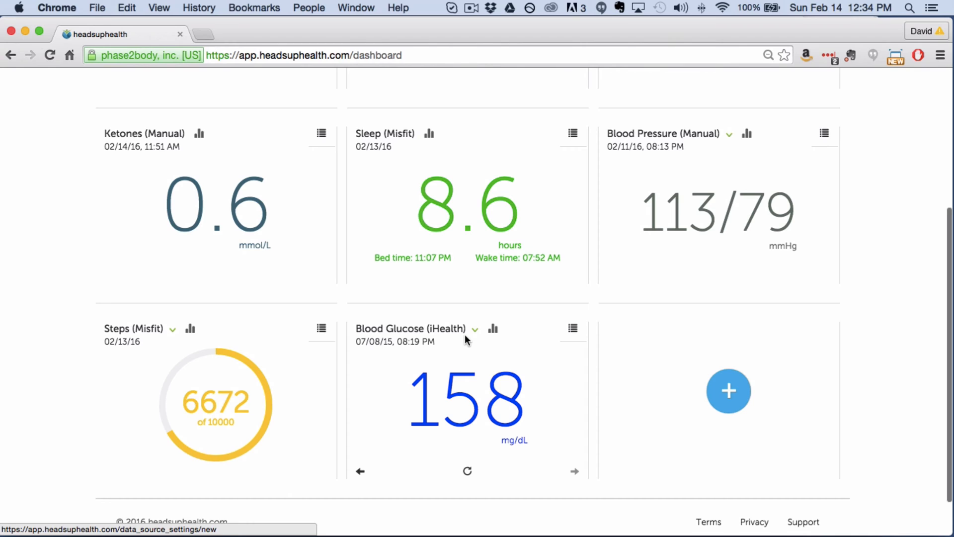
pyautogui.moveTo(475, 332)
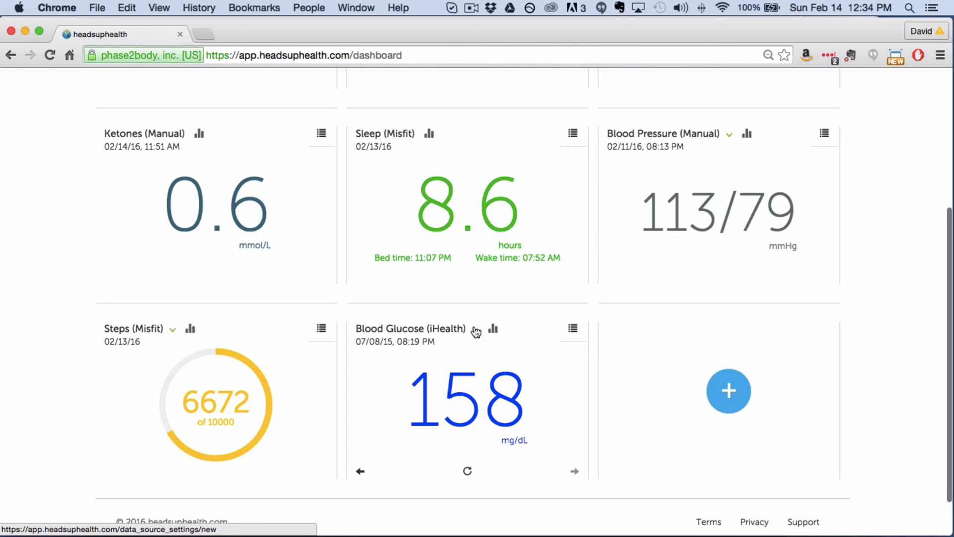
pyautogui.moveTo(476, 342)
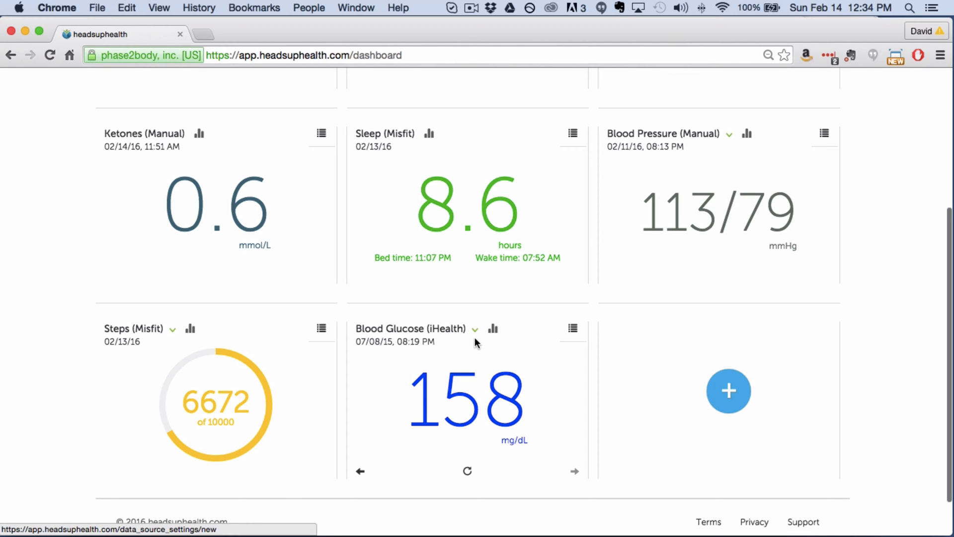
# Switch the Blood Glucose widget from iHealth to Manual readings, showing 84 mg/dL
pyautogui.click(475, 329)
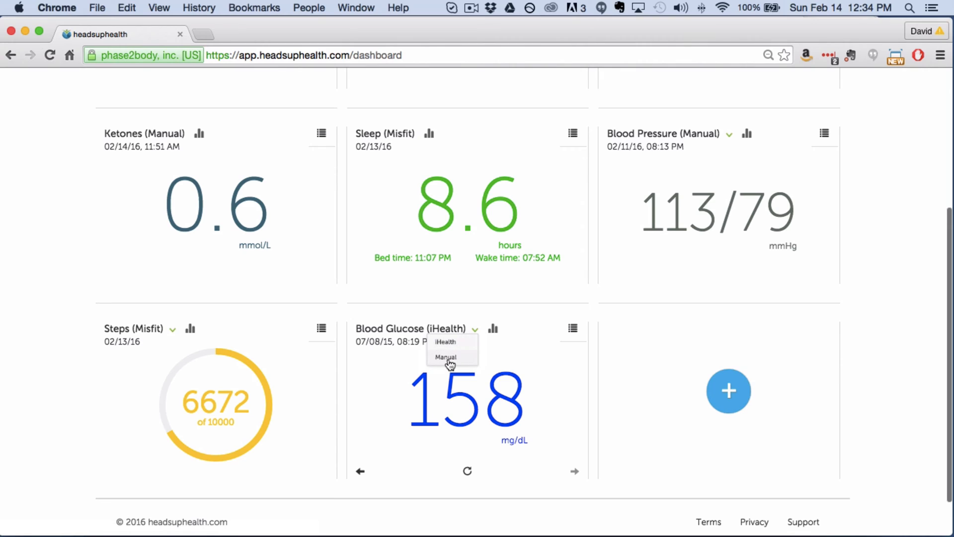
pyautogui.click(445, 357)
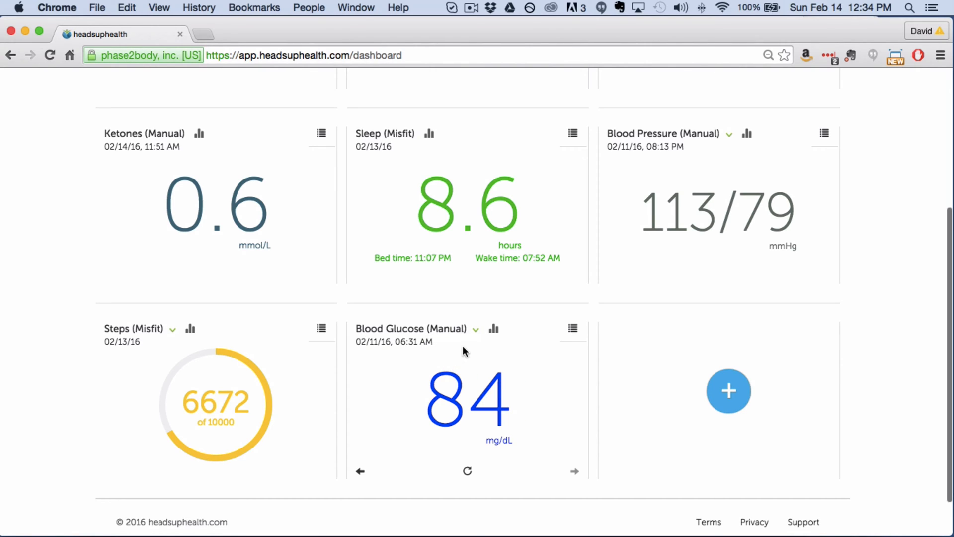
pyautogui.moveTo(476, 335)
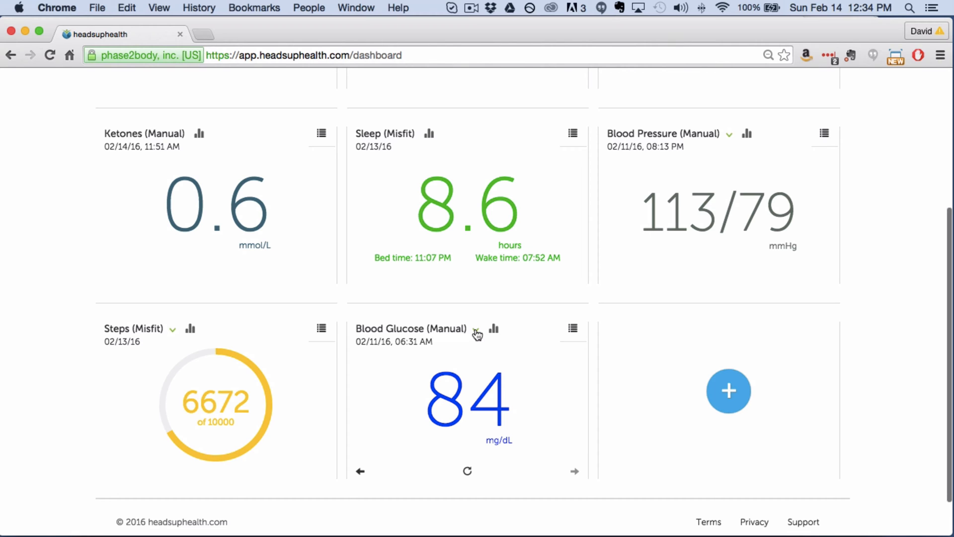
pyautogui.moveTo(482, 348)
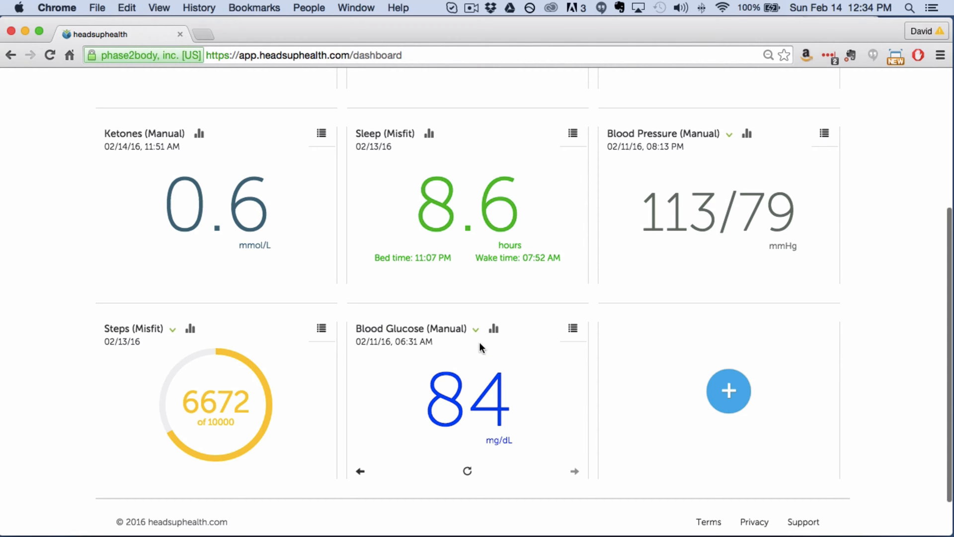
pyautogui.click(475, 329)
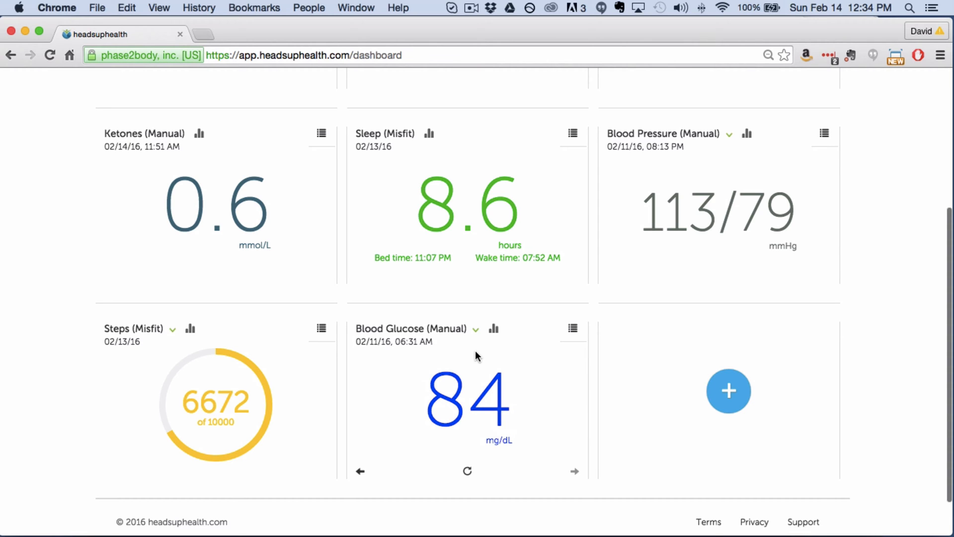
pyautogui.scroll(3)
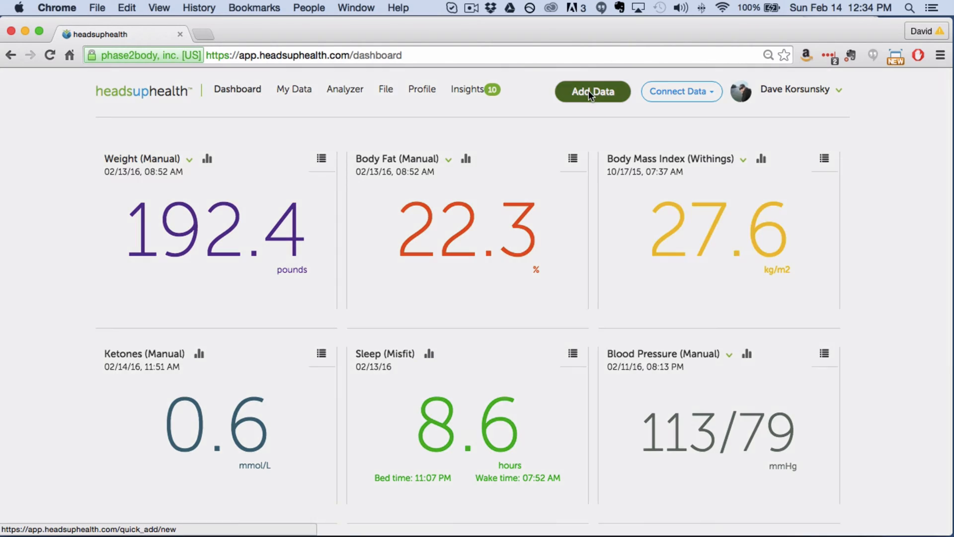
# Start a Quick Add entry of type Glucose with a value of 98
pyautogui.click(592, 91)
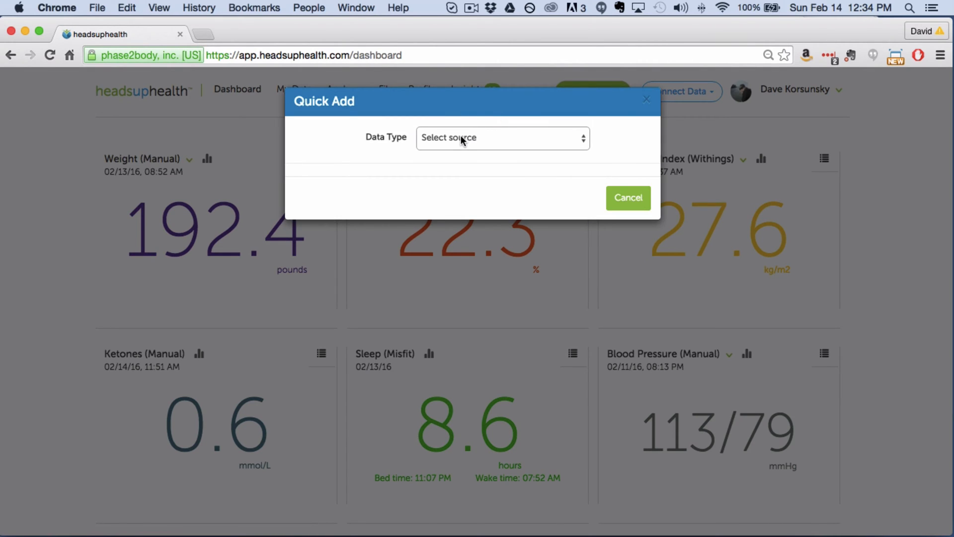
pyautogui.click(502, 138)
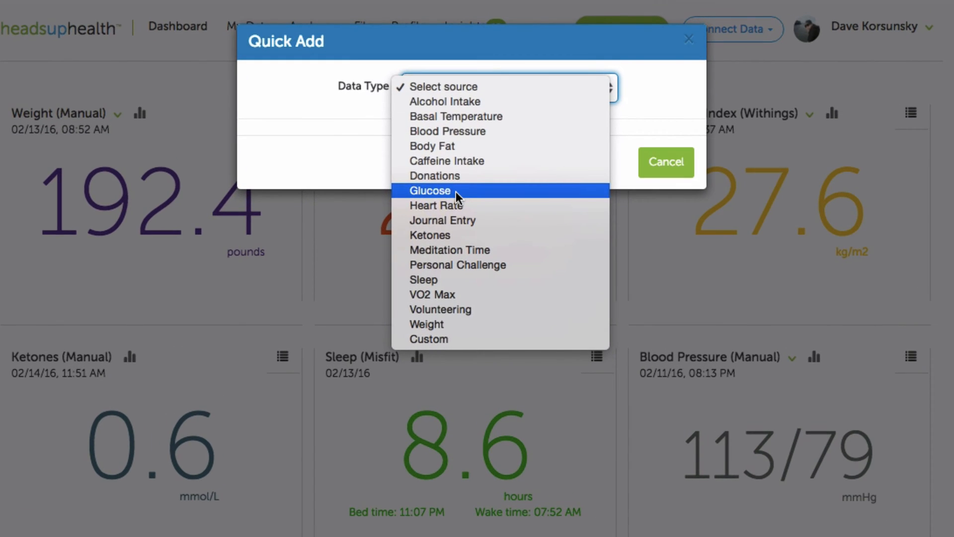
pyautogui.click(429, 191)
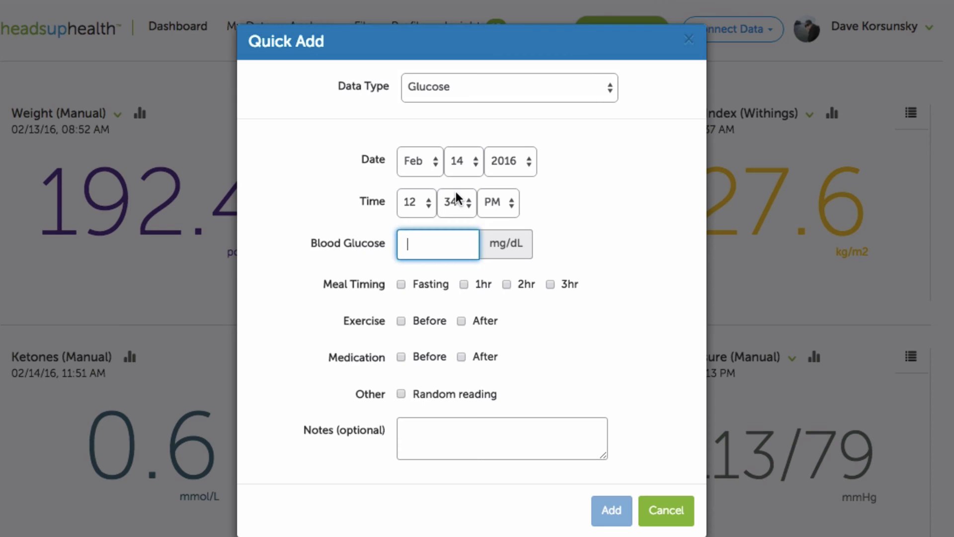
pyautogui.moveTo(422, 246)
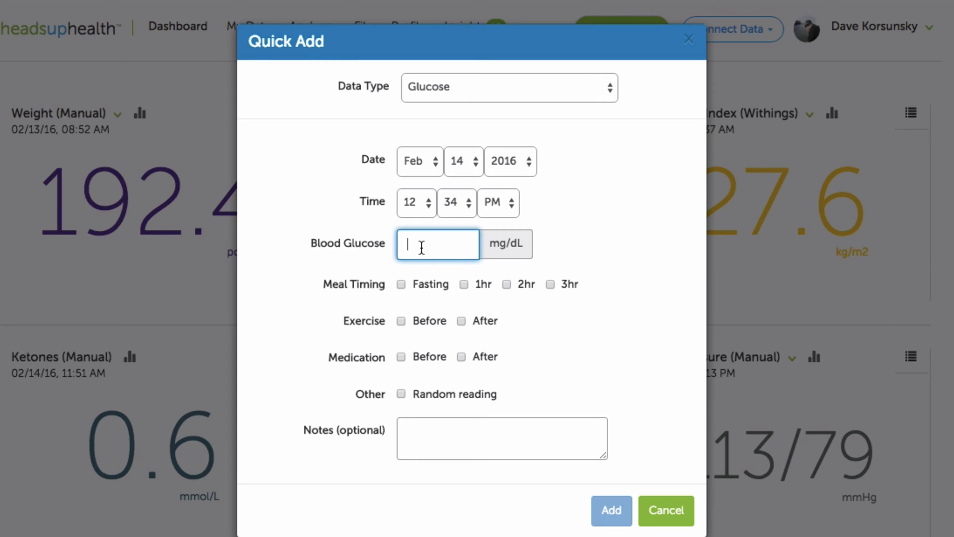
pyautogui.write('98')
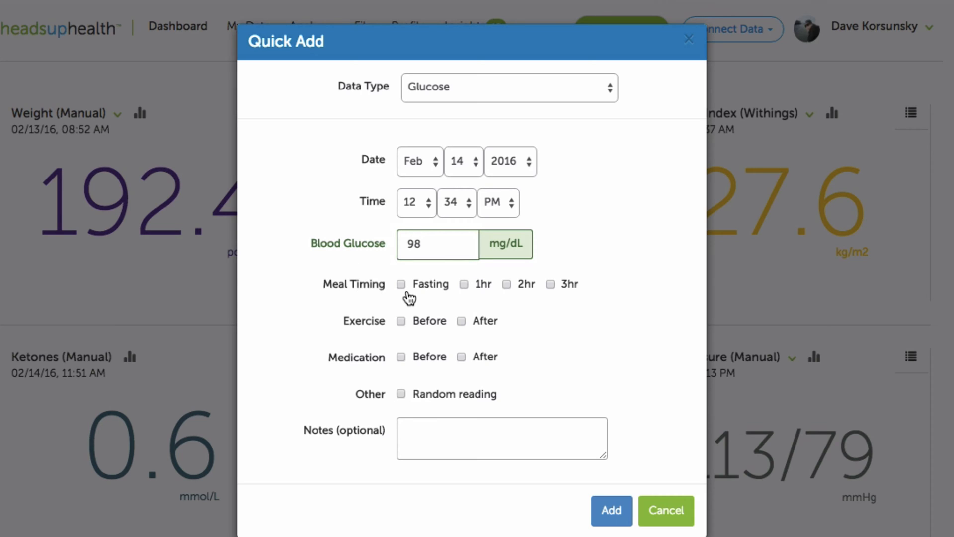
pyautogui.moveTo(507, 296)
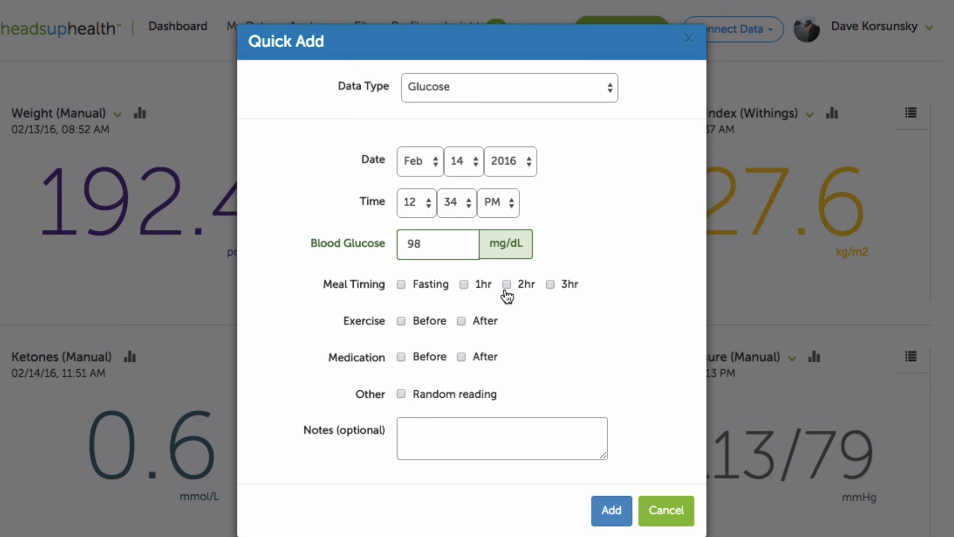
pyautogui.moveTo(398, 297)
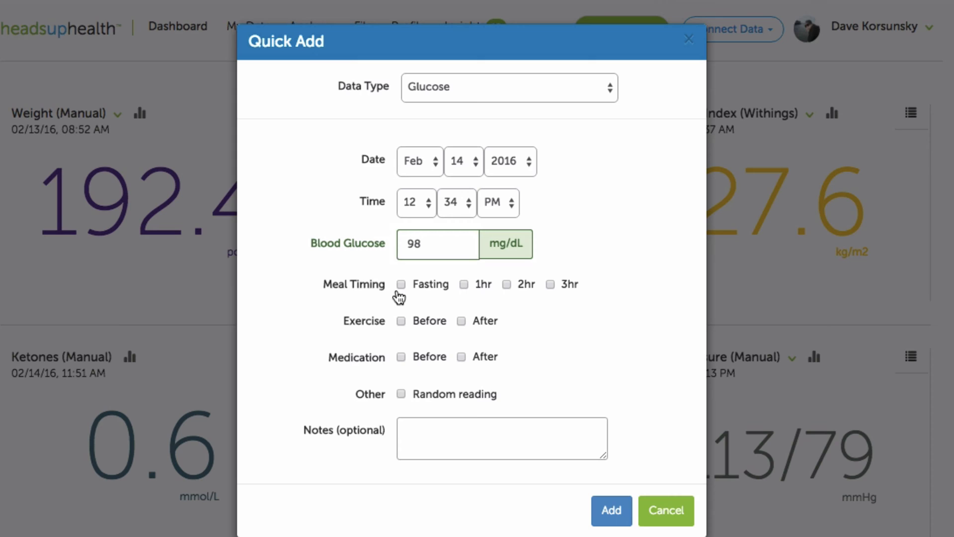
pyautogui.moveTo(329, 441)
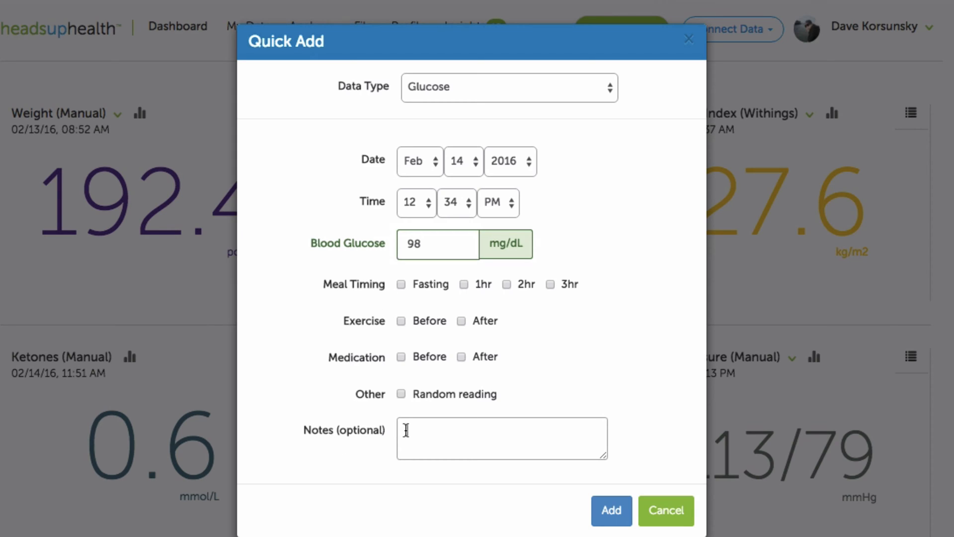
# Note the reading "After salmon salad", mark it 1hr after a meal, and save it
pyautogui.click(501, 438)
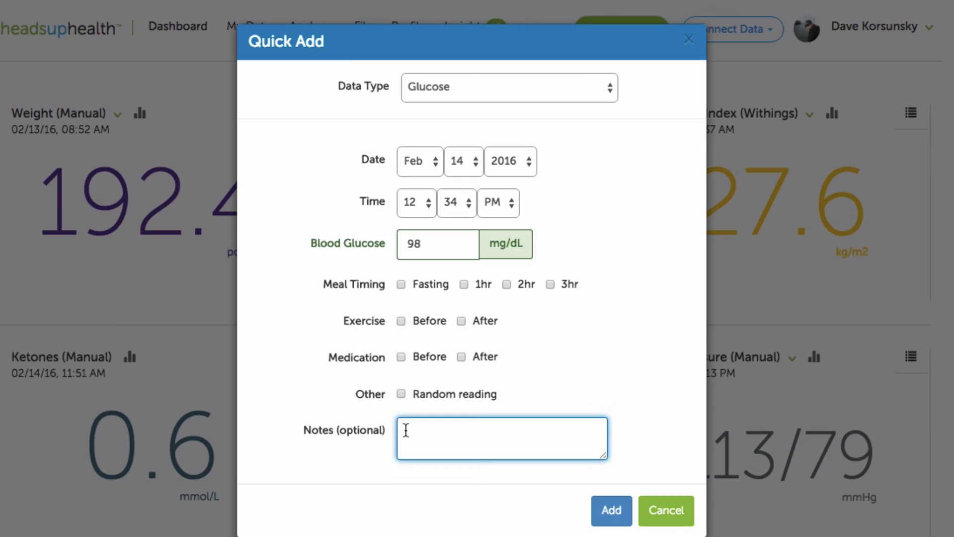
pyautogui.write('AFt')
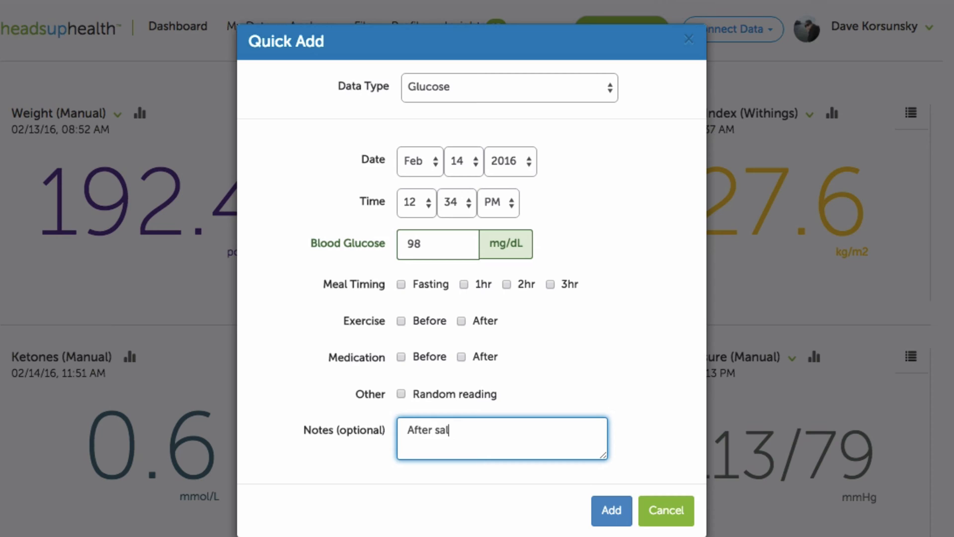
pyautogui.write('mon sals')
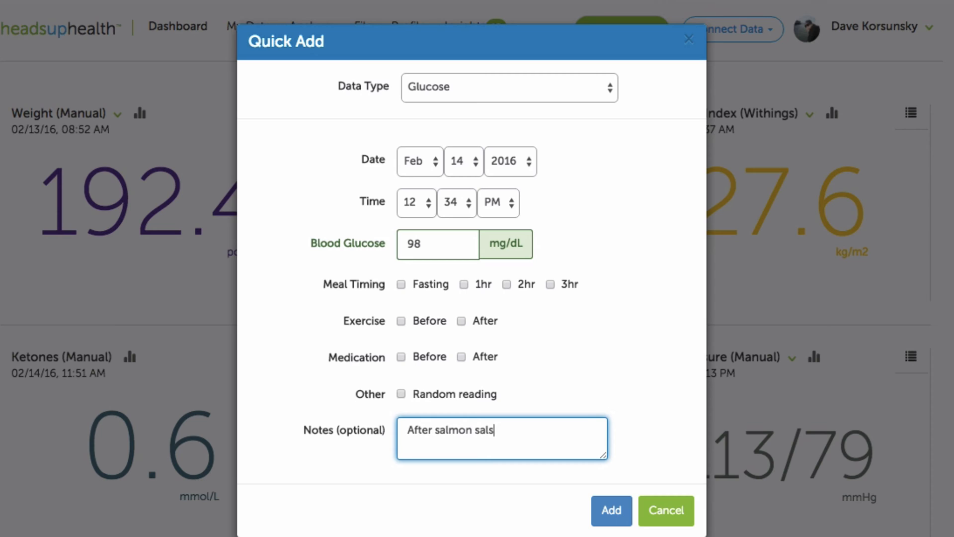
pyautogui.write('ad')
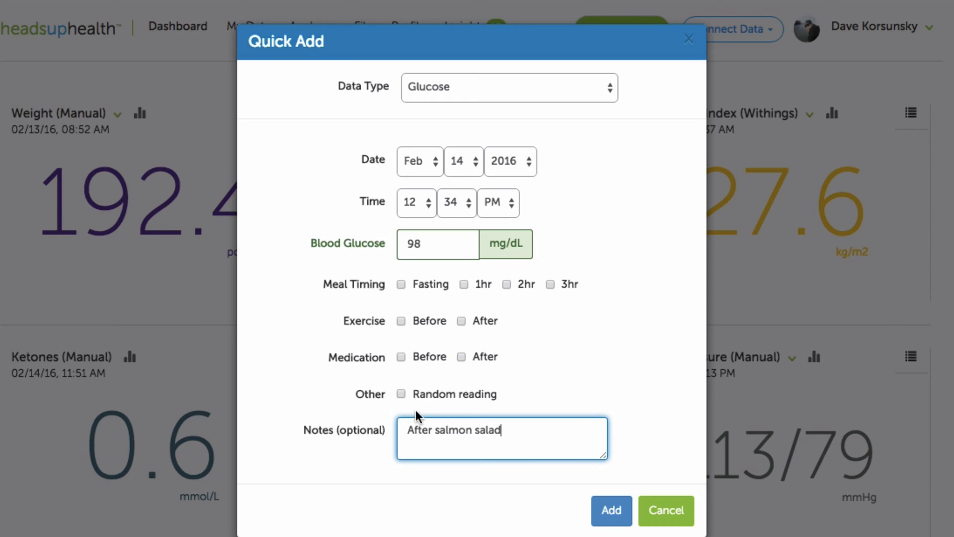
pyautogui.click(464, 284)
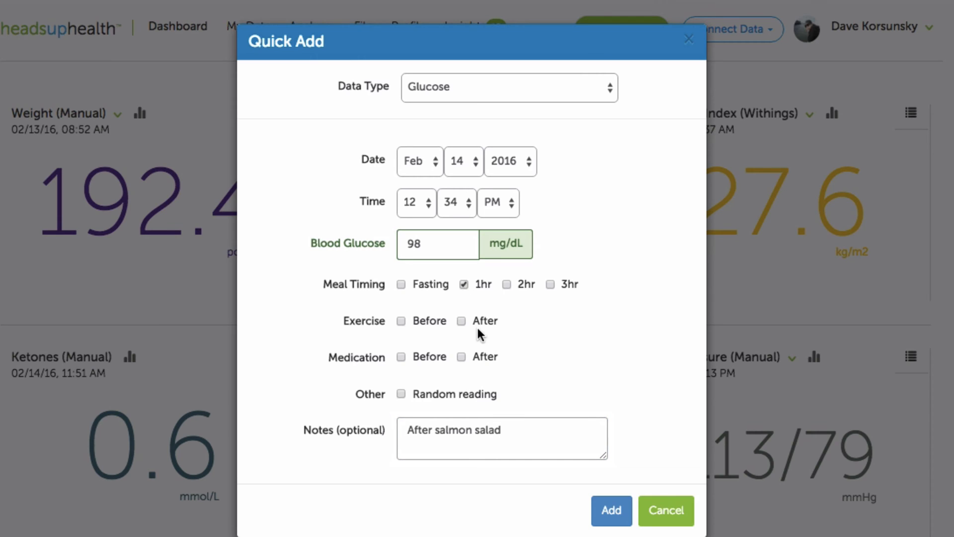
pyautogui.moveTo(611, 510)
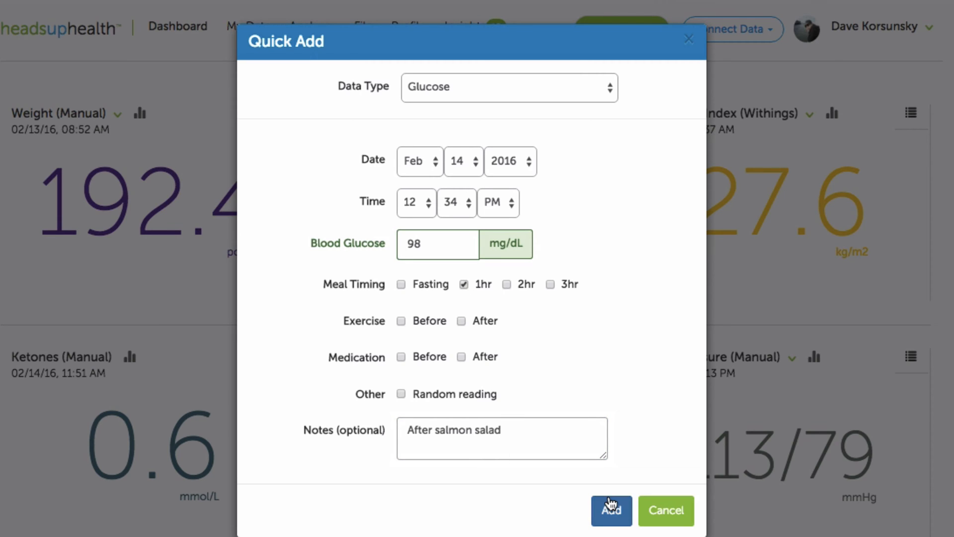
pyautogui.click(611, 510)
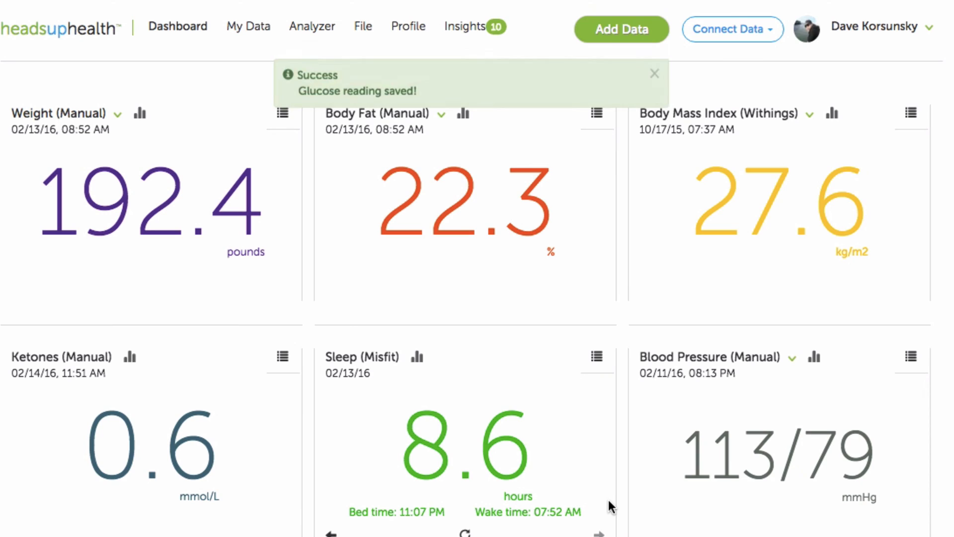
# Step the Blood Glucose card back through older readings to 88 mg/dL and forward again
pyautogui.scroll(-3)
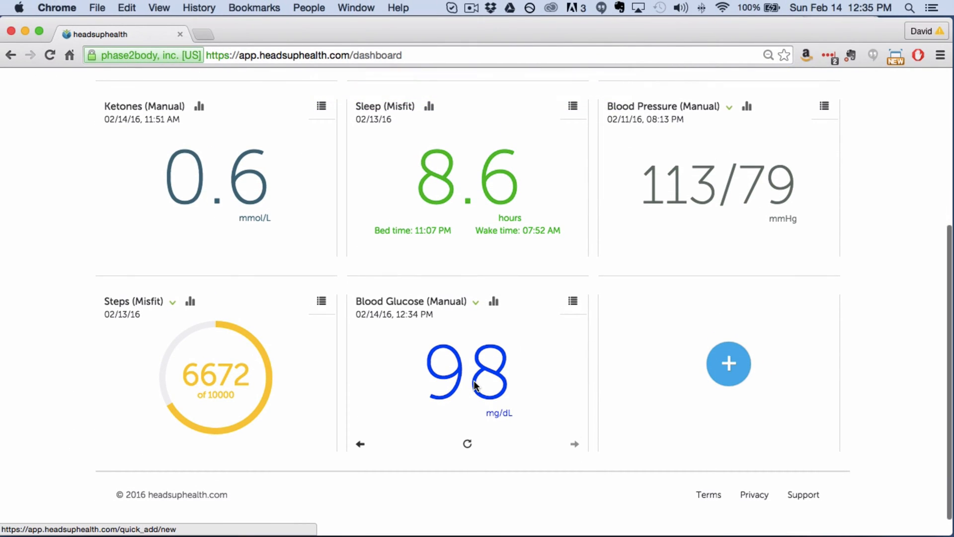
pyautogui.moveTo(353, 378)
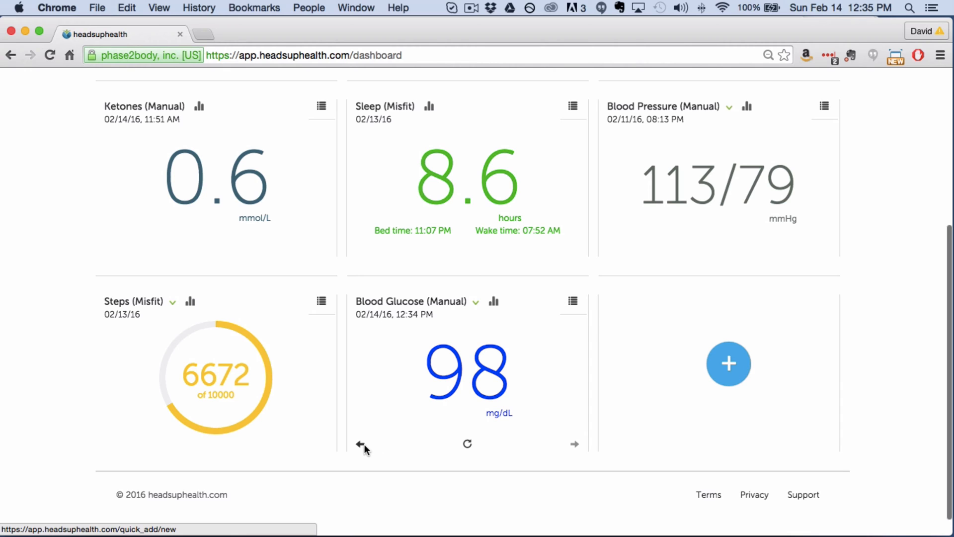
pyautogui.click(359, 443)
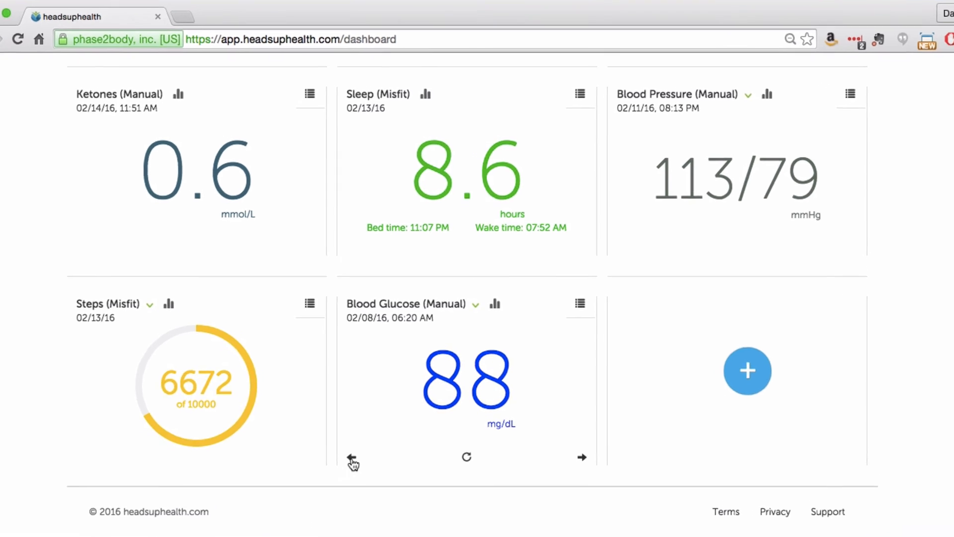
pyautogui.click(354, 457)
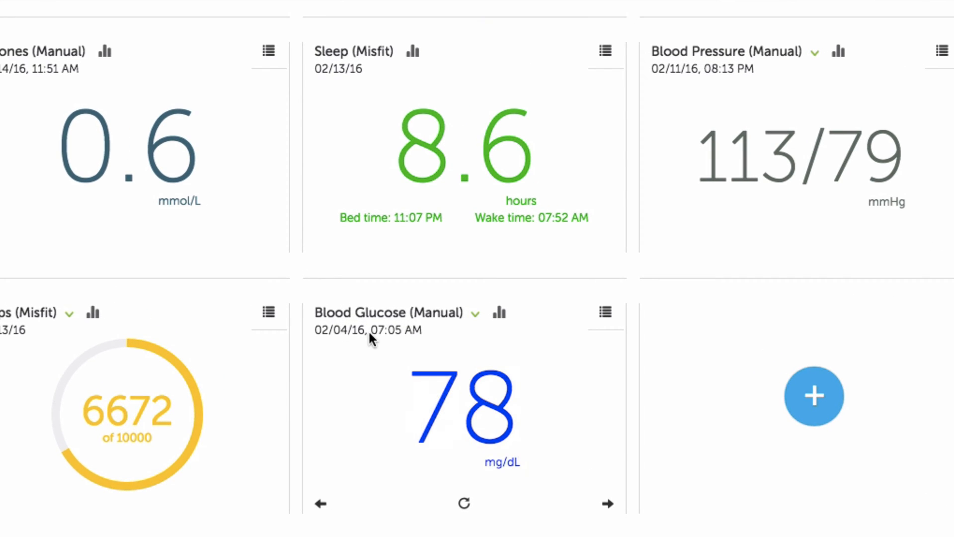
pyautogui.click(606, 503)
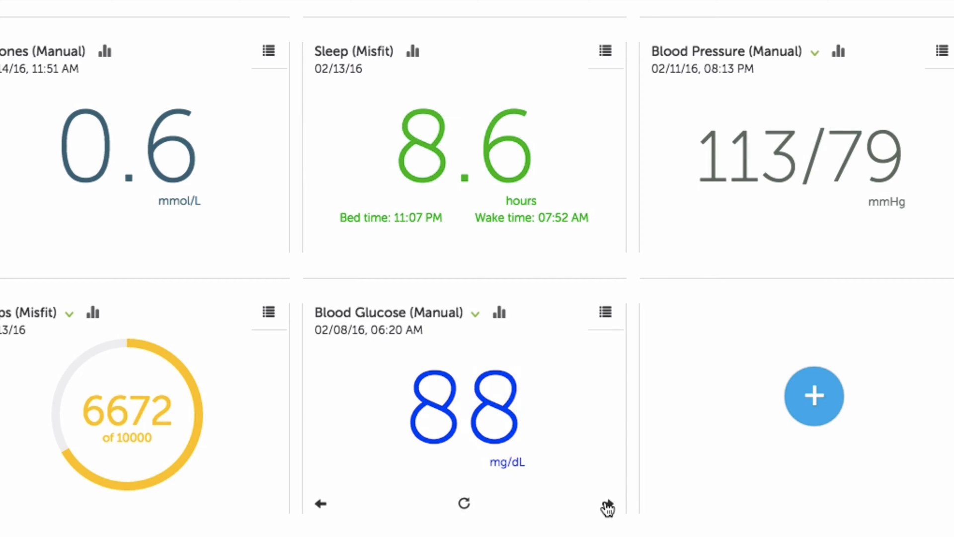
pyautogui.click(608, 503)
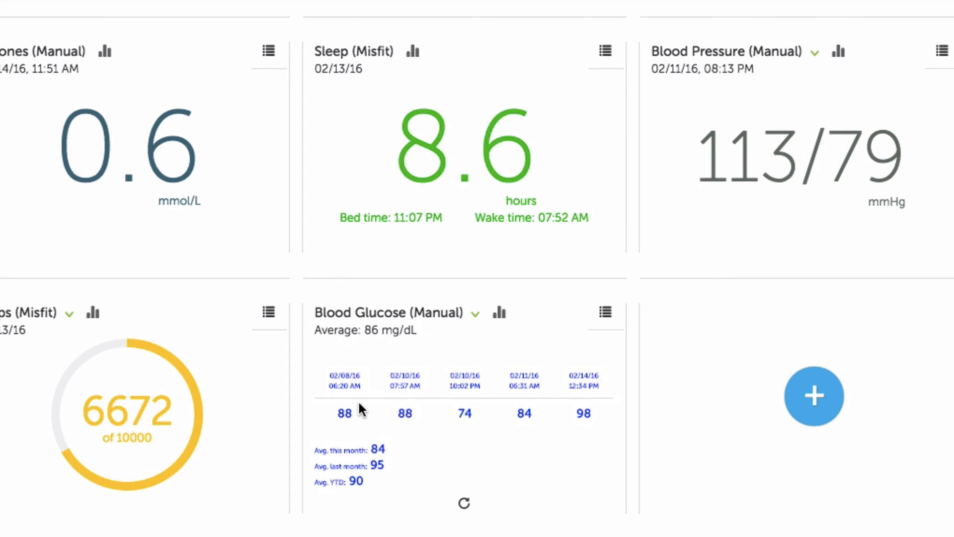
pyautogui.moveTo(395, 397)
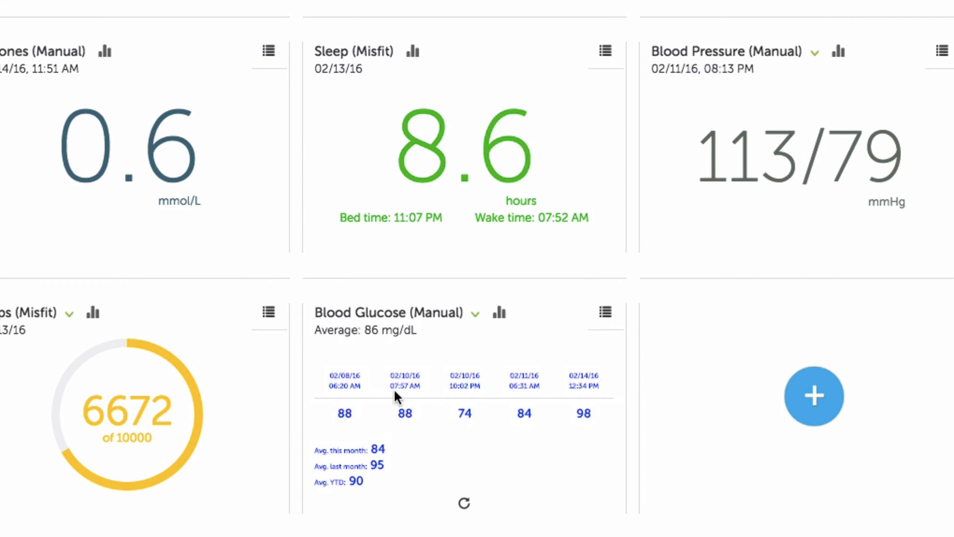
pyautogui.moveTo(576, 404)
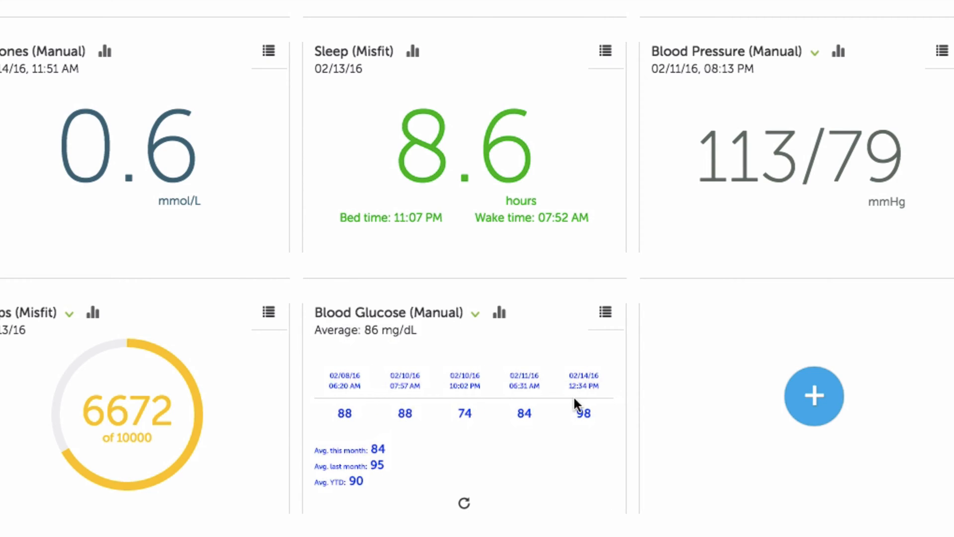
pyautogui.moveTo(383, 460)
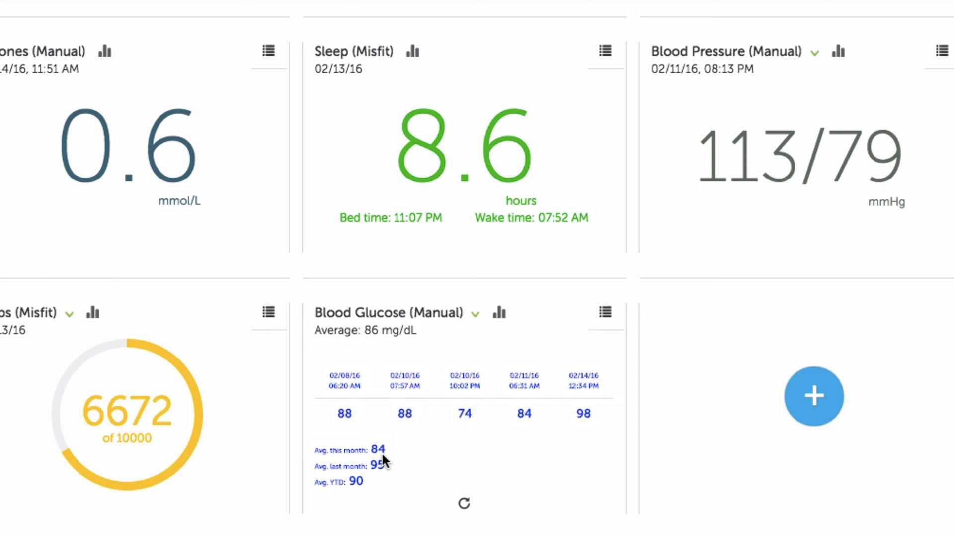
pyautogui.moveTo(374, 499)
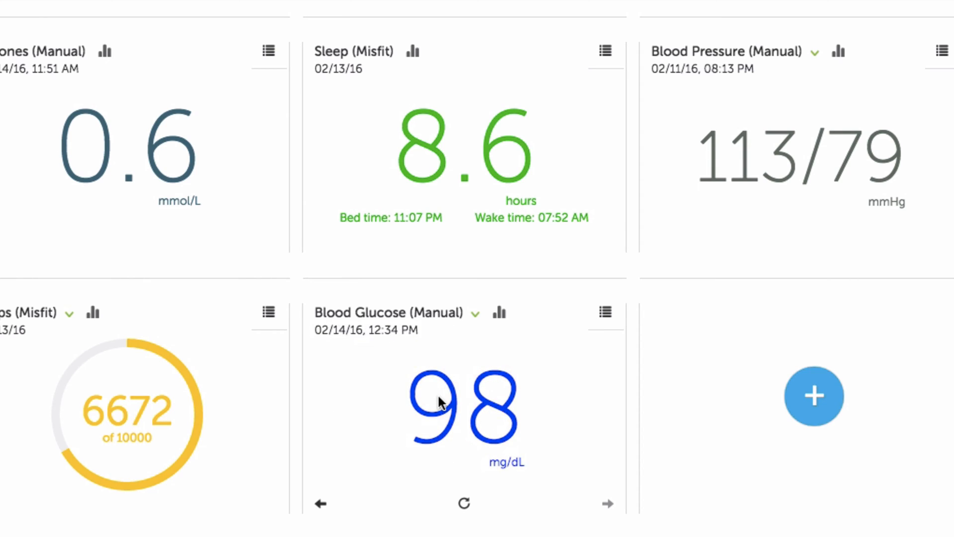
pyautogui.moveTo(435, 390)
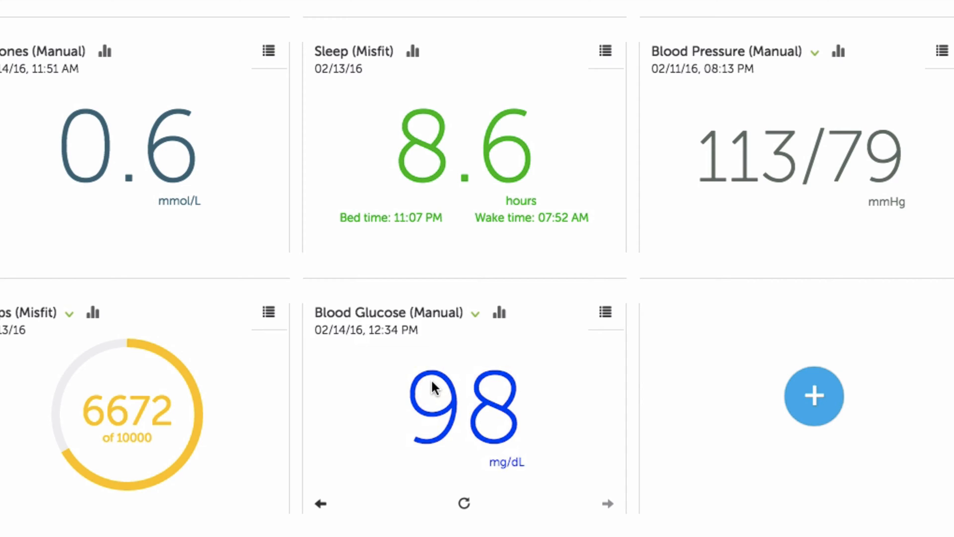
# Return the Blood Glucose card to the latest 98 mg/dL reading from 02/14/16
pyautogui.scroll(3)
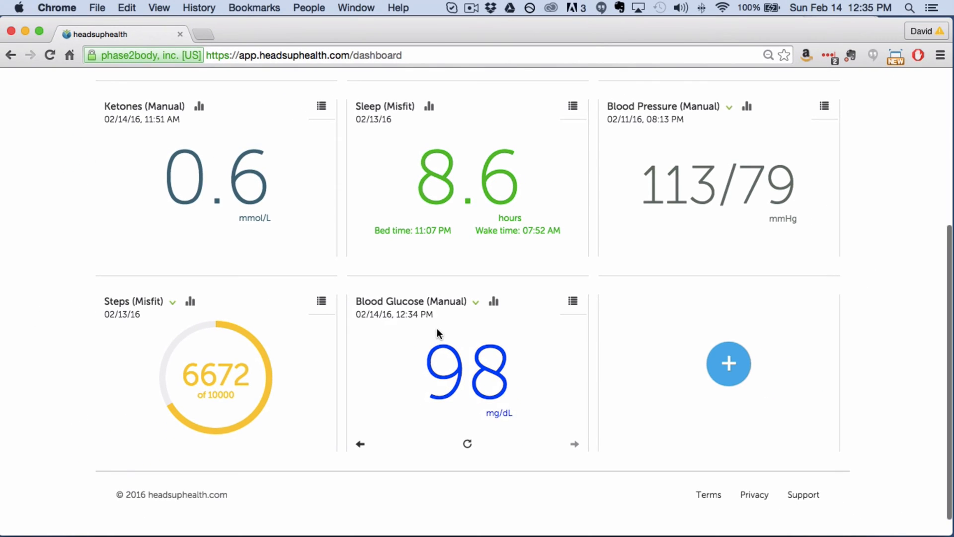
pyautogui.moveTo(494, 302)
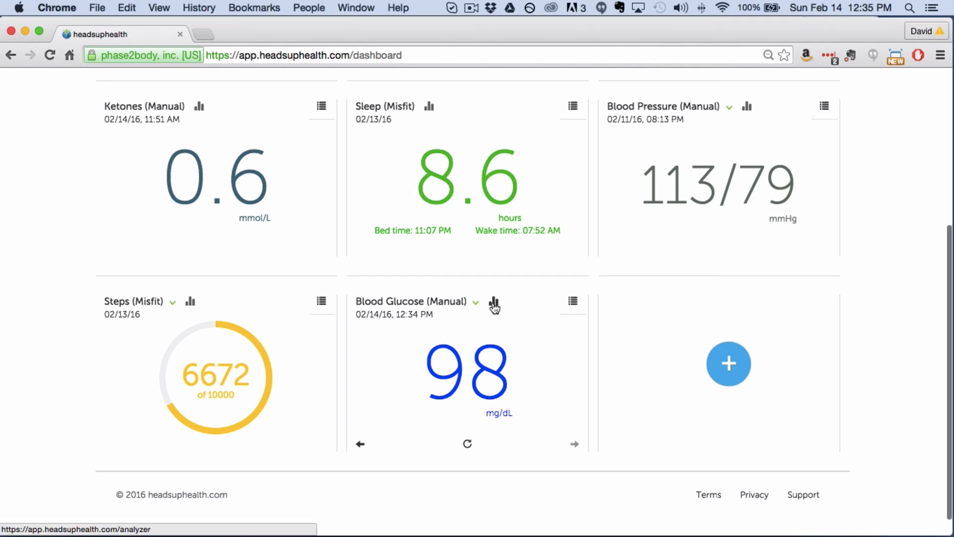
# Plot the Blood Glucose card's readings in the Analyzer for Jan 16 – Feb 14, 2016
pyautogui.scroll(3)
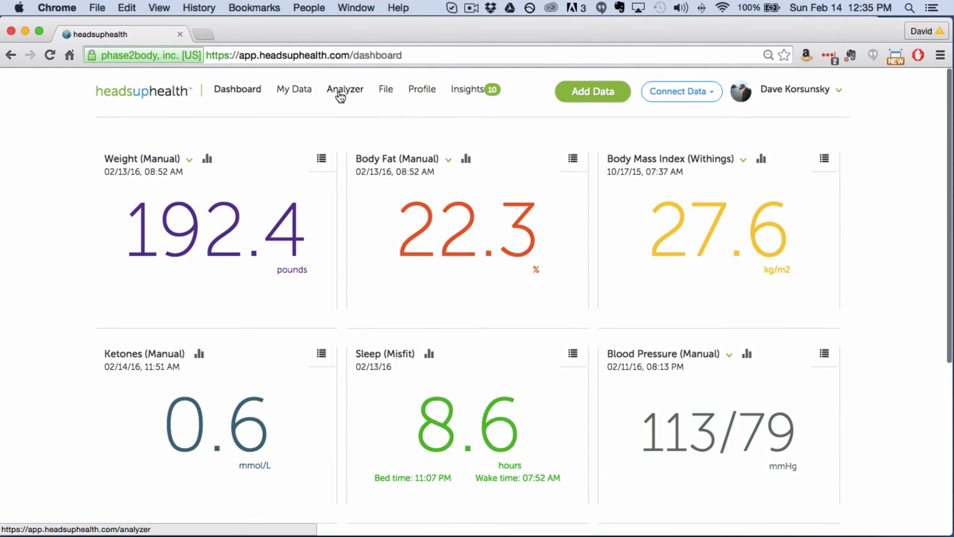
pyautogui.scroll(-3)
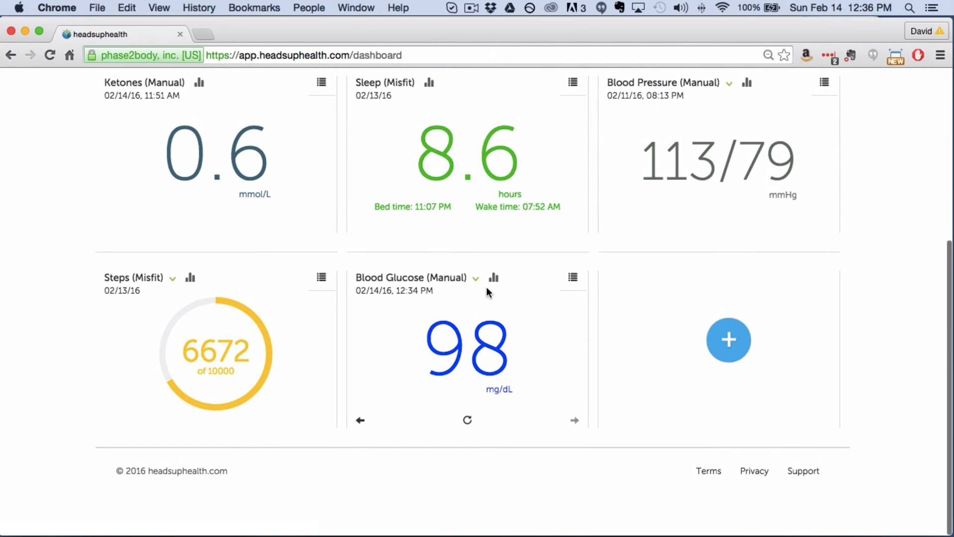
pyautogui.click(493, 277)
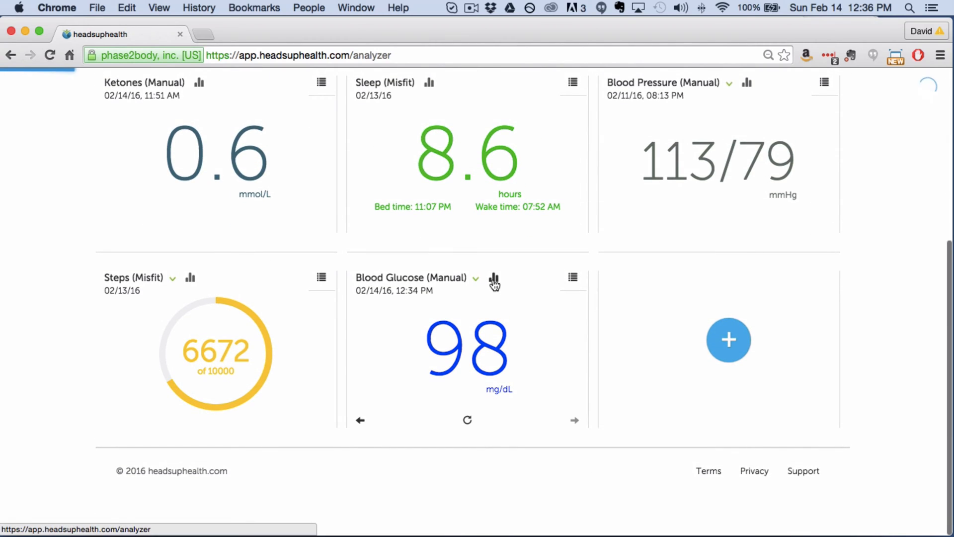
pyautogui.click(494, 279)
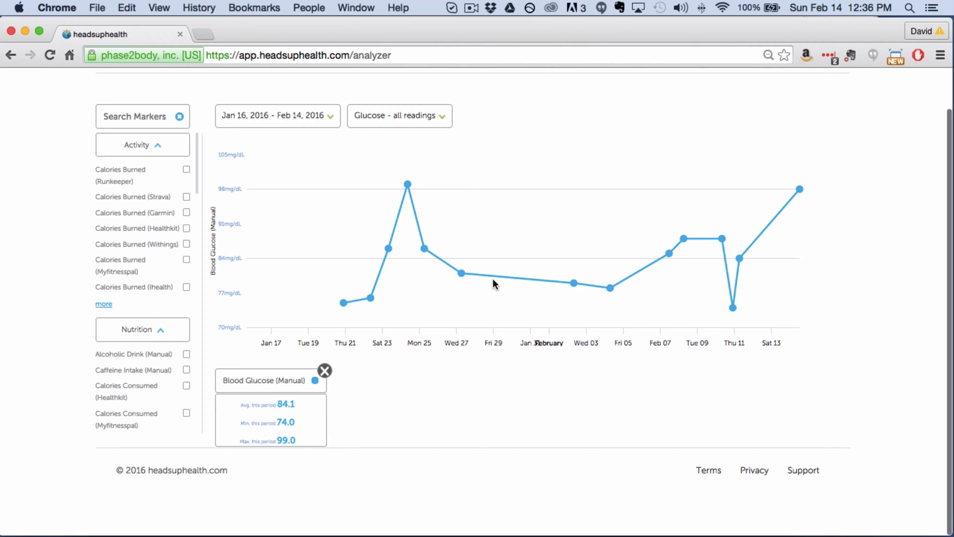
# Keep the Analyzer charting all manual Blood Glucose readings for Jan 16–Feb 14, 2016
pyautogui.scroll(3)
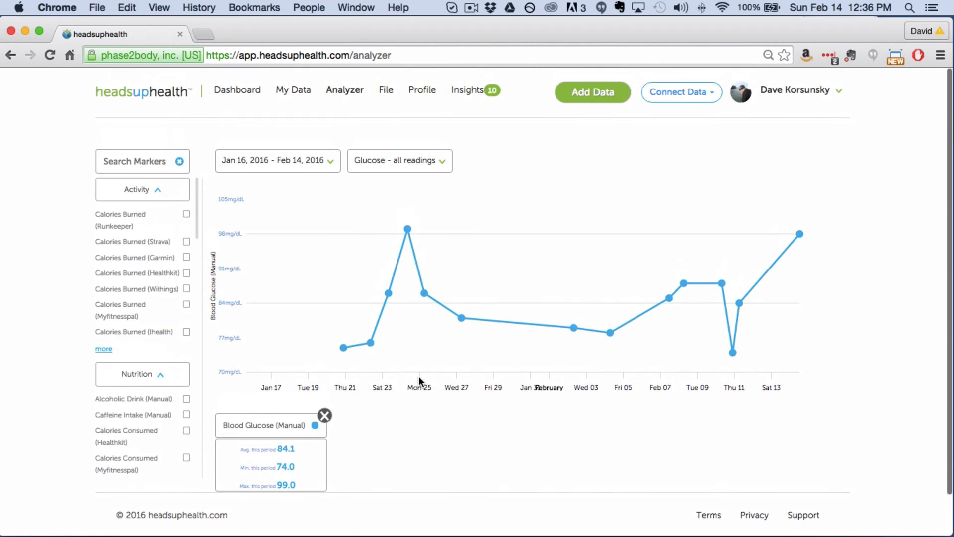
pyautogui.moveTo(441, 310)
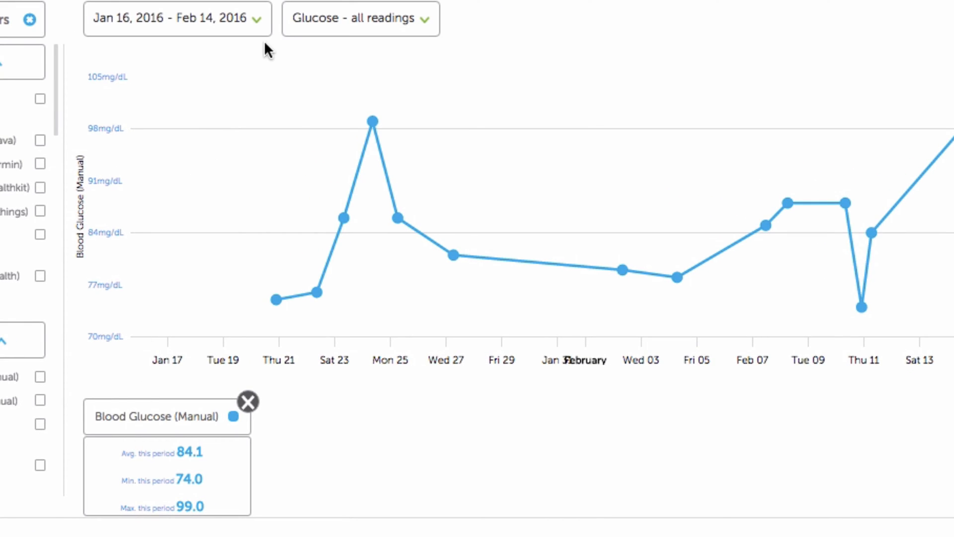
pyautogui.click(177, 18)
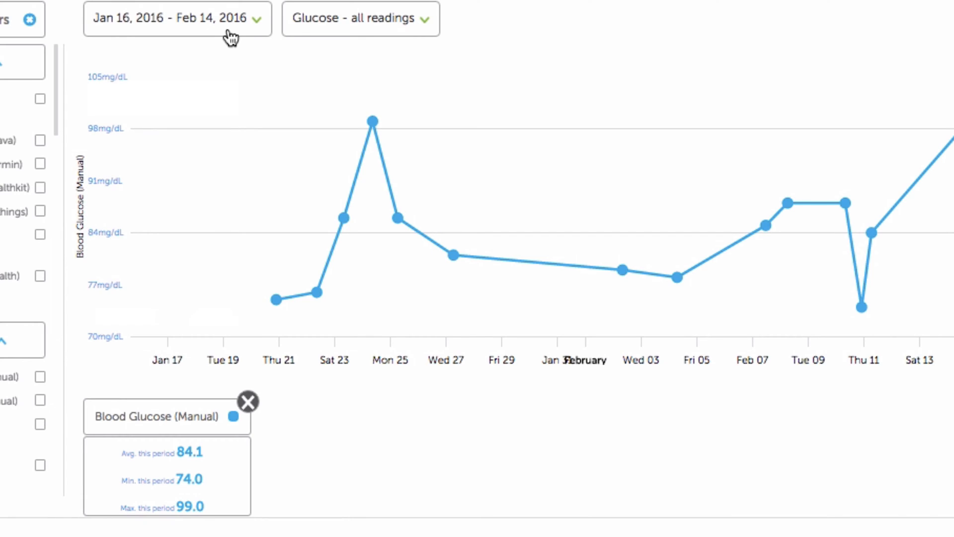
pyautogui.moveTo(180, 467)
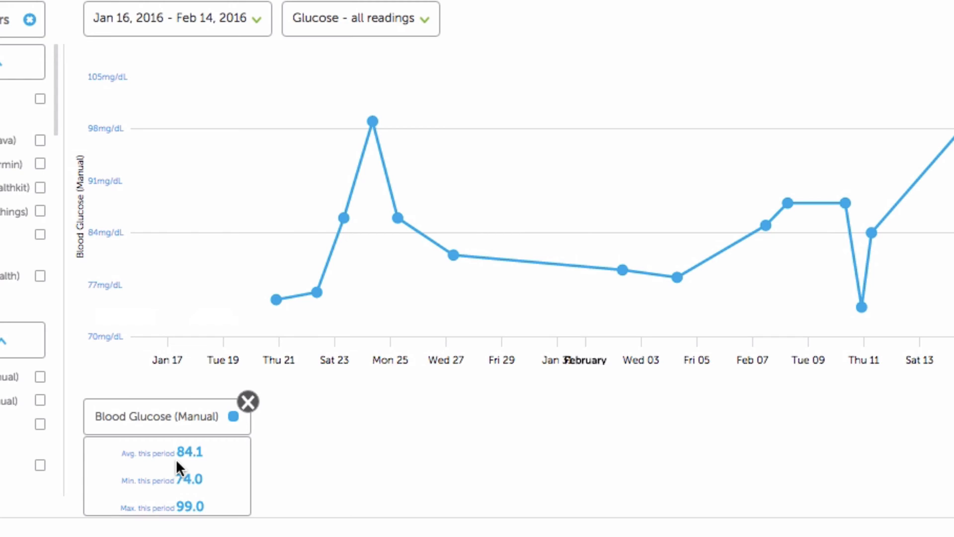
pyautogui.moveTo(181, 474)
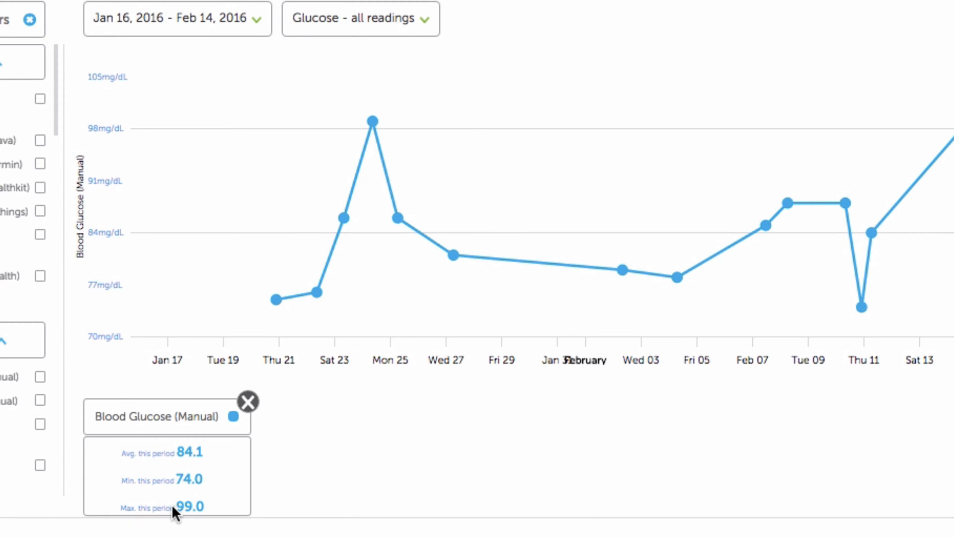
pyautogui.moveTo(259, 30)
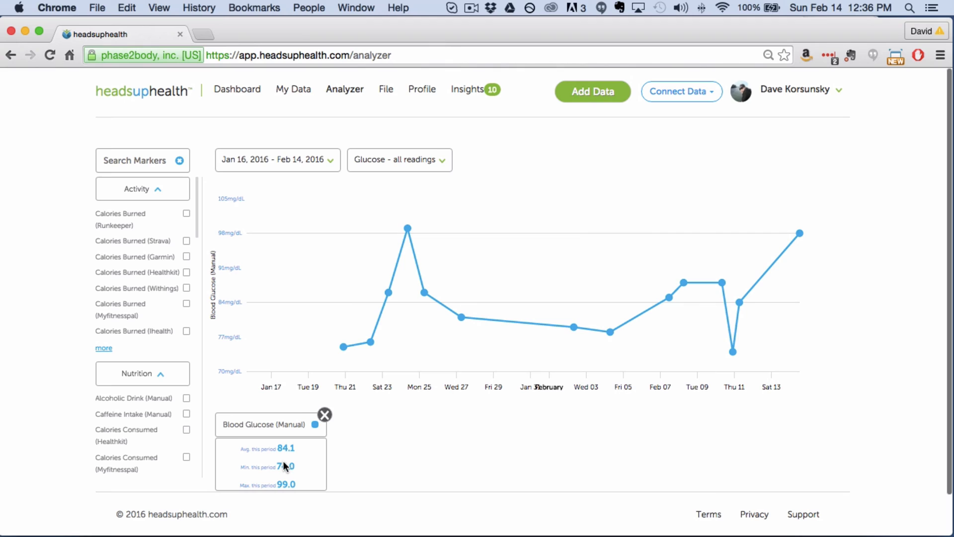
pyautogui.moveTo(395, 270)
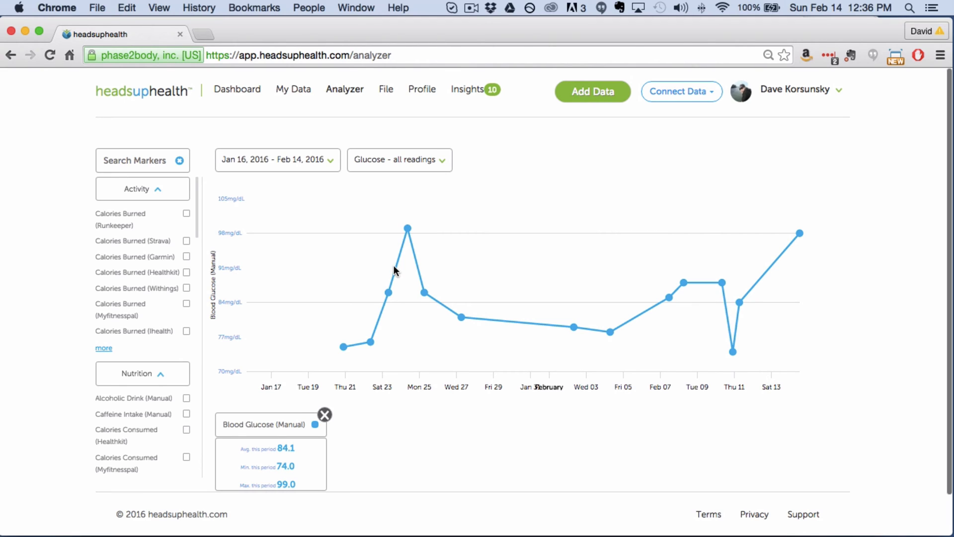
pyautogui.moveTo(445, 430)
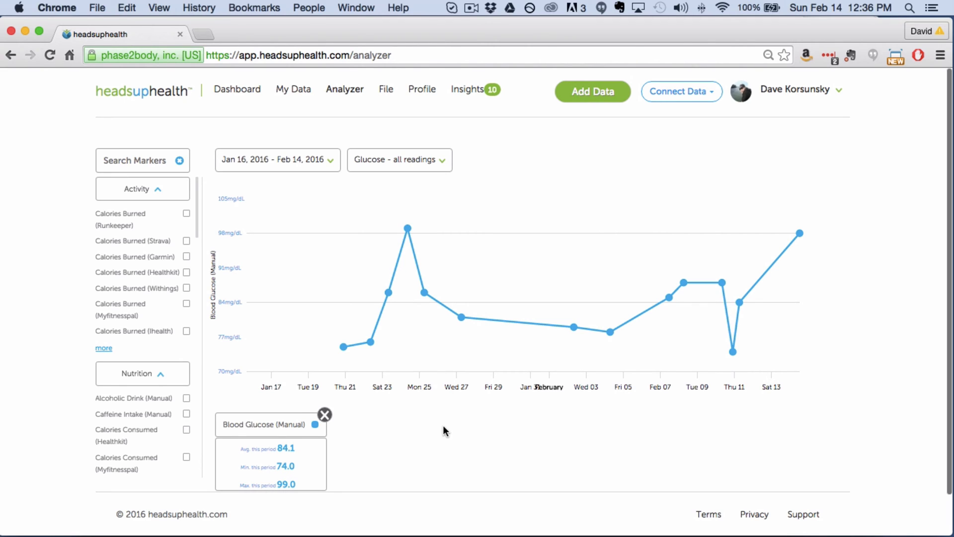
pyautogui.moveTo(499, 416)
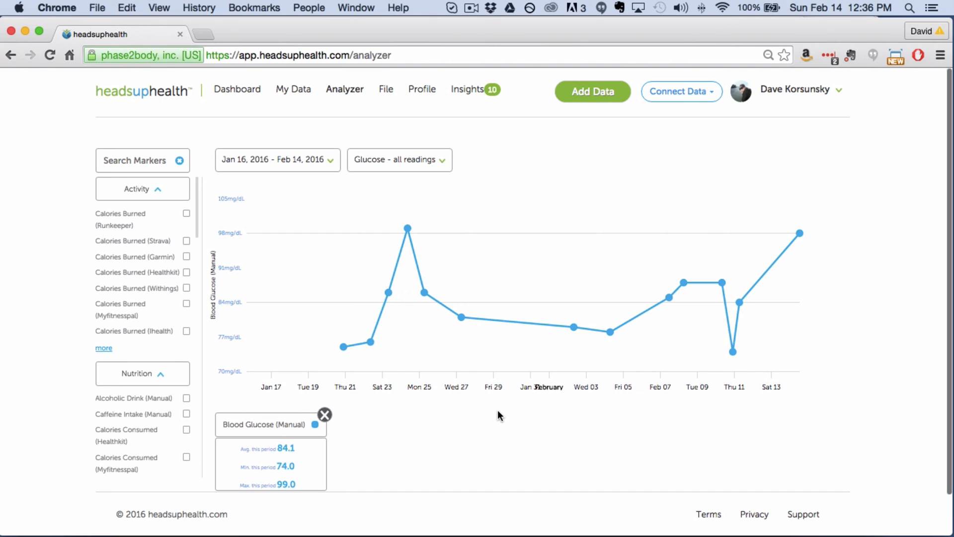
pyautogui.moveTo(814, 242)
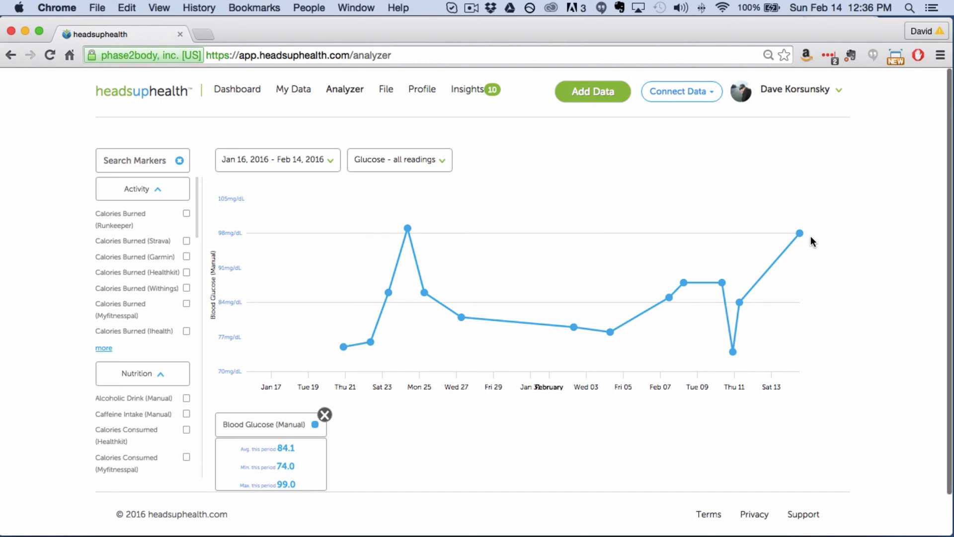
pyautogui.moveTo(800, 232)
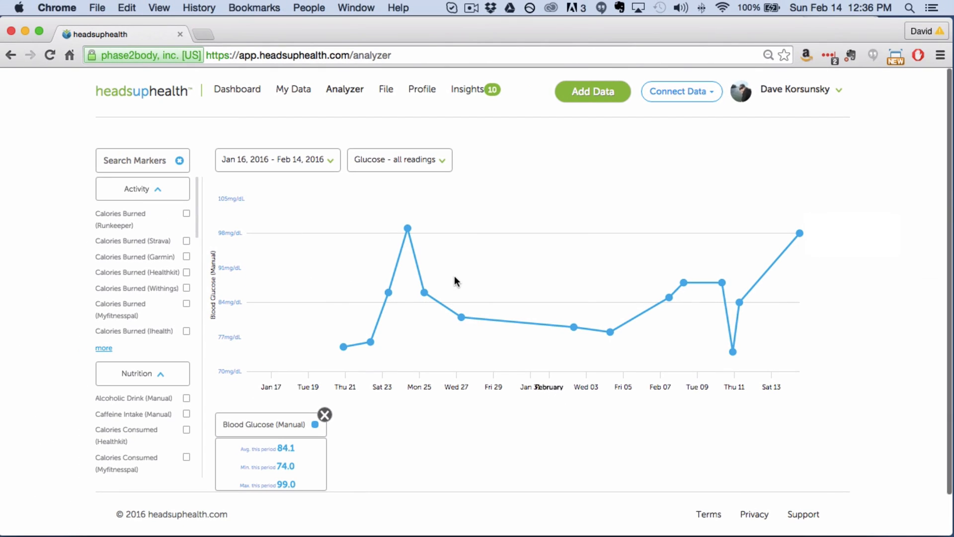
pyautogui.moveTo(408, 228)
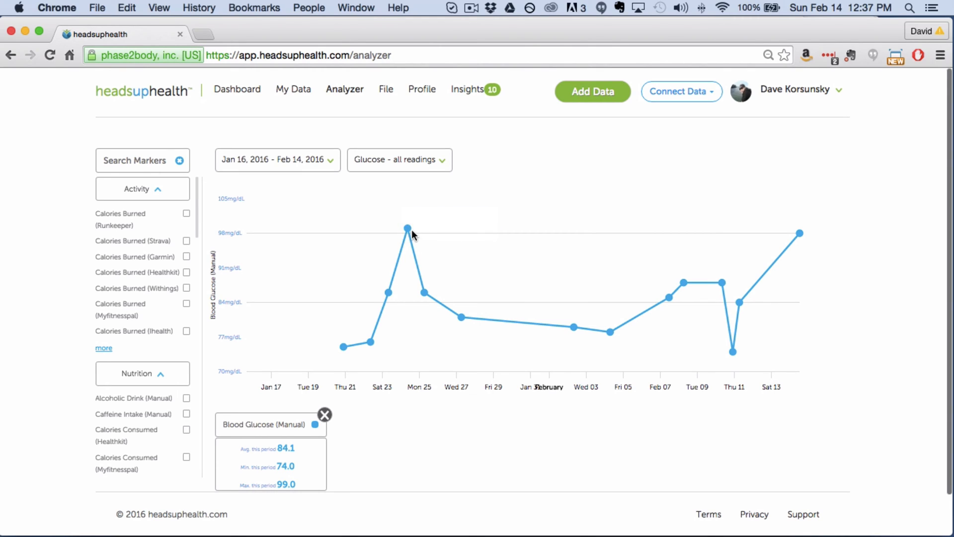
pyautogui.moveTo(433, 237)
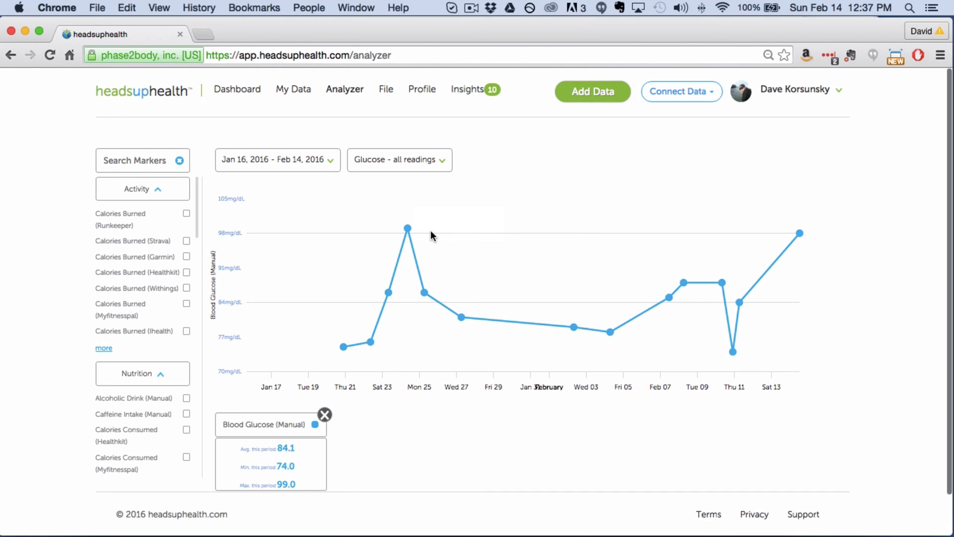
pyautogui.moveTo(816, 240)
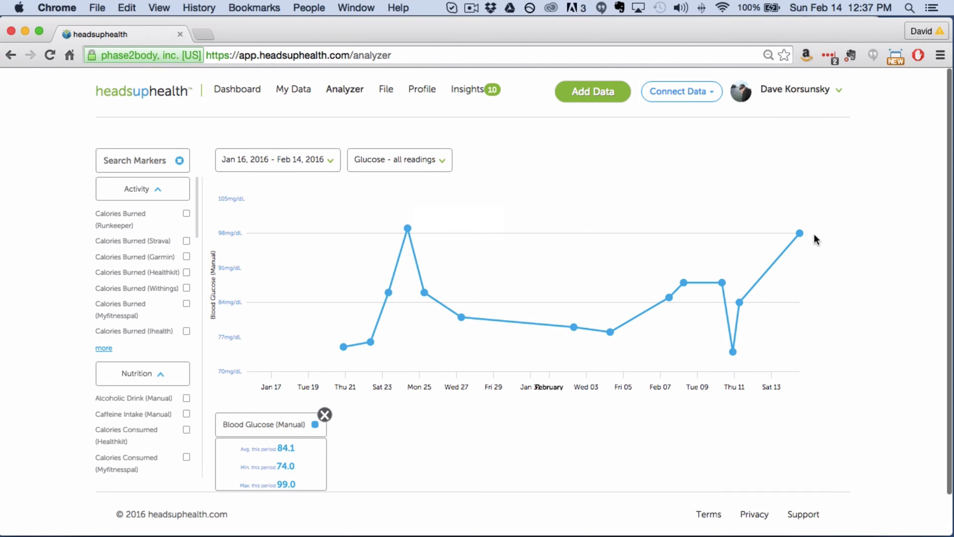
pyautogui.moveTo(735, 256)
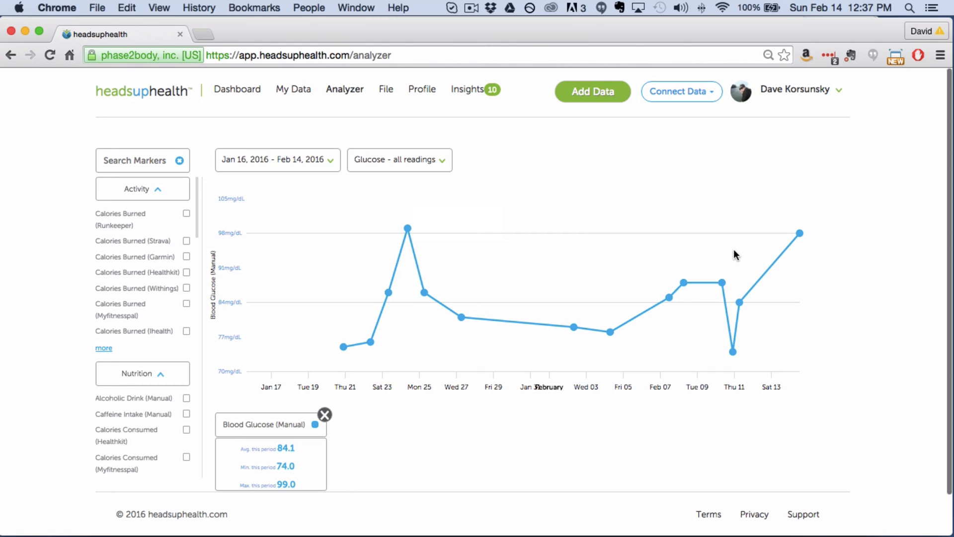
pyautogui.moveTo(443, 170)
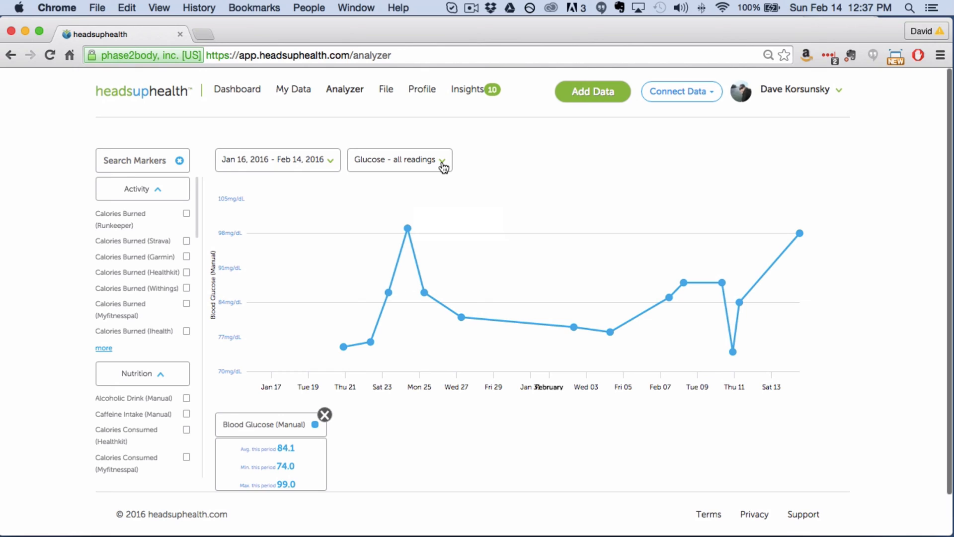
pyautogui.moveTo(469, 199)
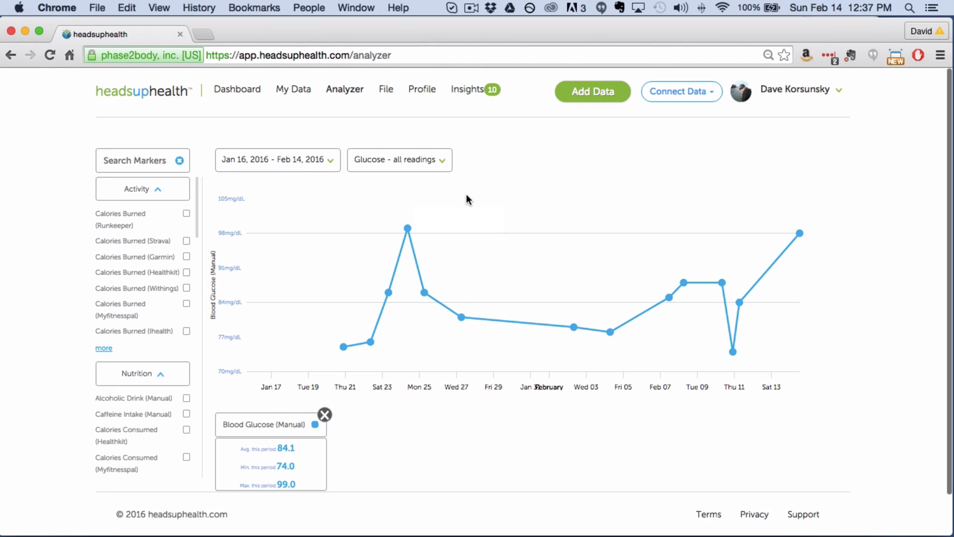
# Filter the glucose chart to Fasting readings only
pyautogui.click(400, 159)
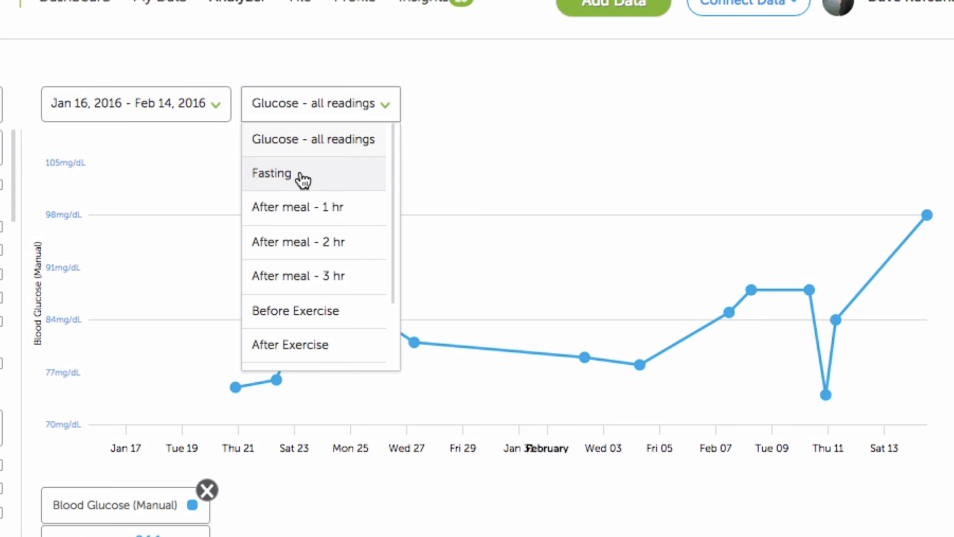
pyautogui.click(272, 173)
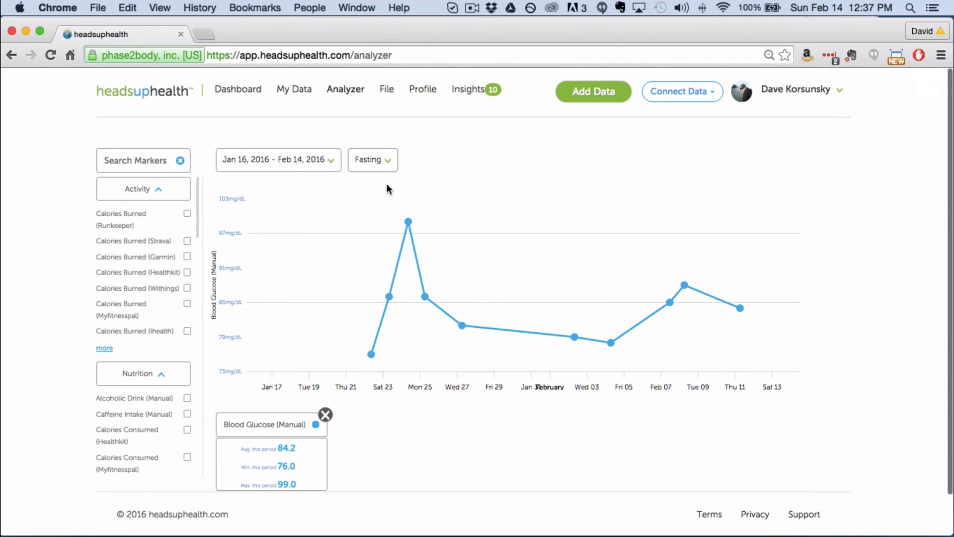
pyautogui.moveTo(407, 409)
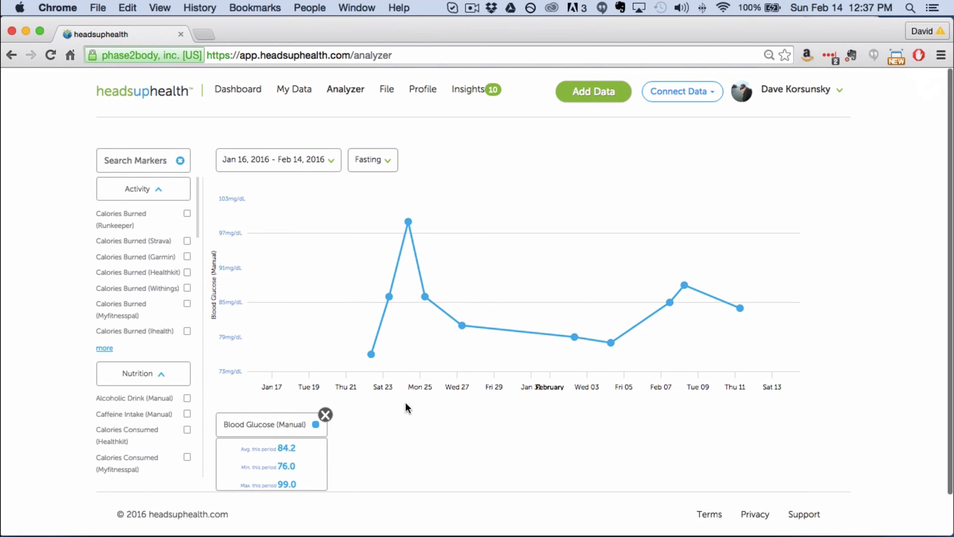
pyautogui.moveTo(730, 381)
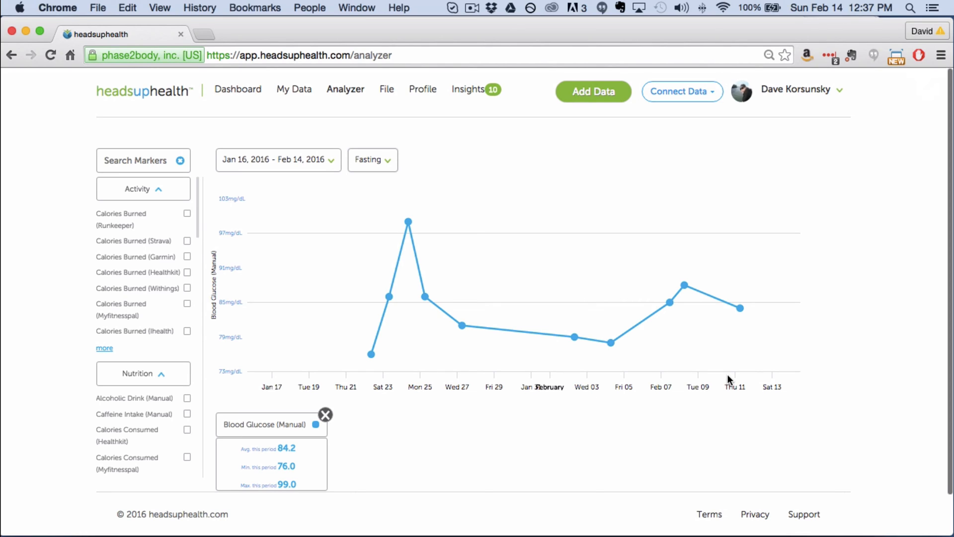
pyautogui.click(372, 159)
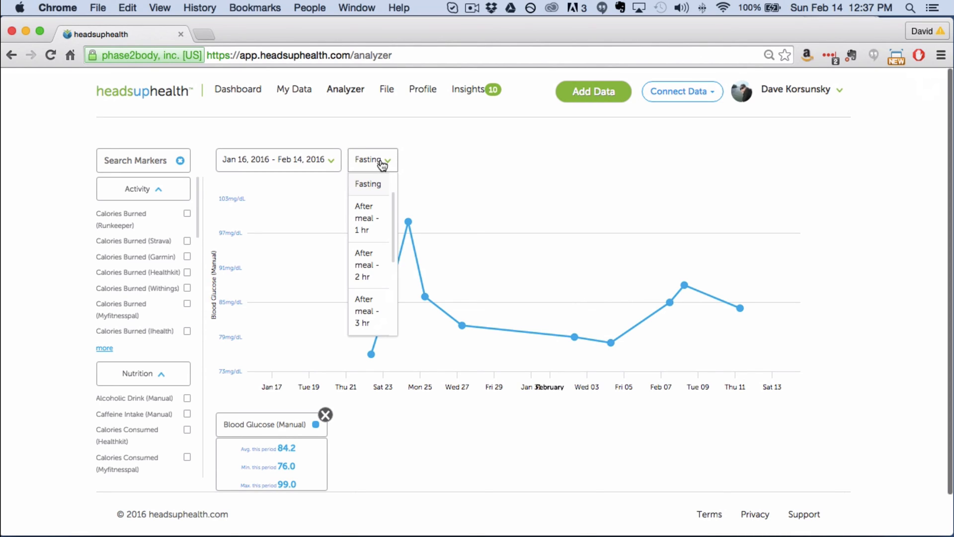
pyautogui.click(364, 218)
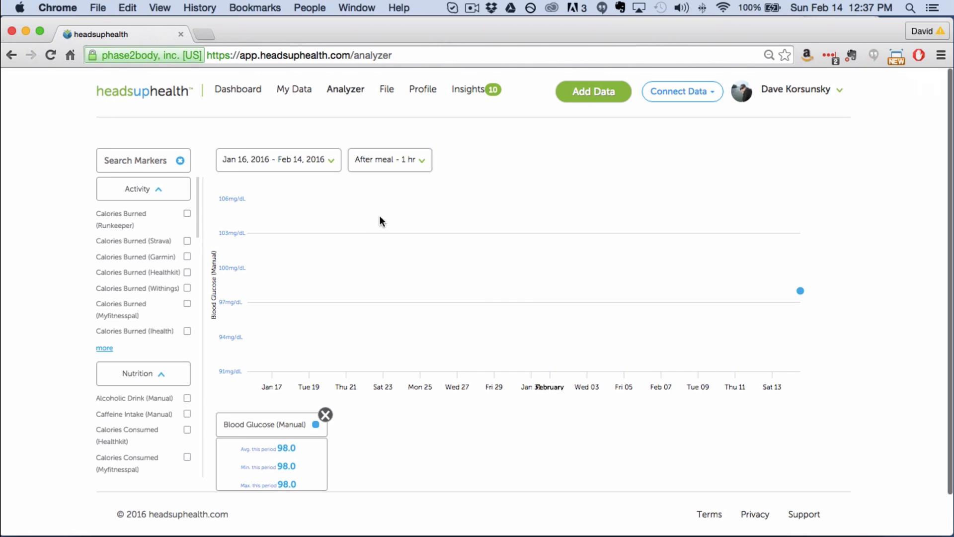
pyautogui.moveTo(800, 292)
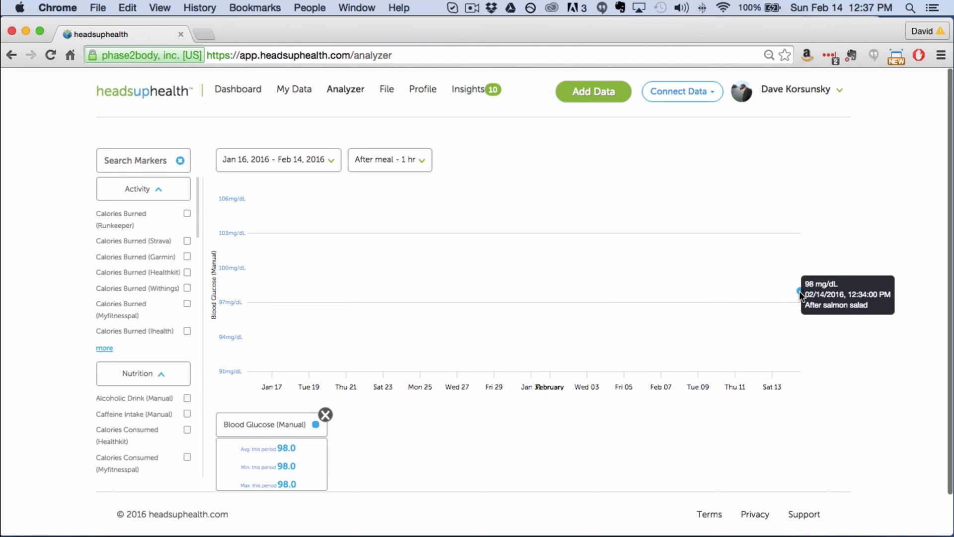
pyautogui.moveTo(400, 189)
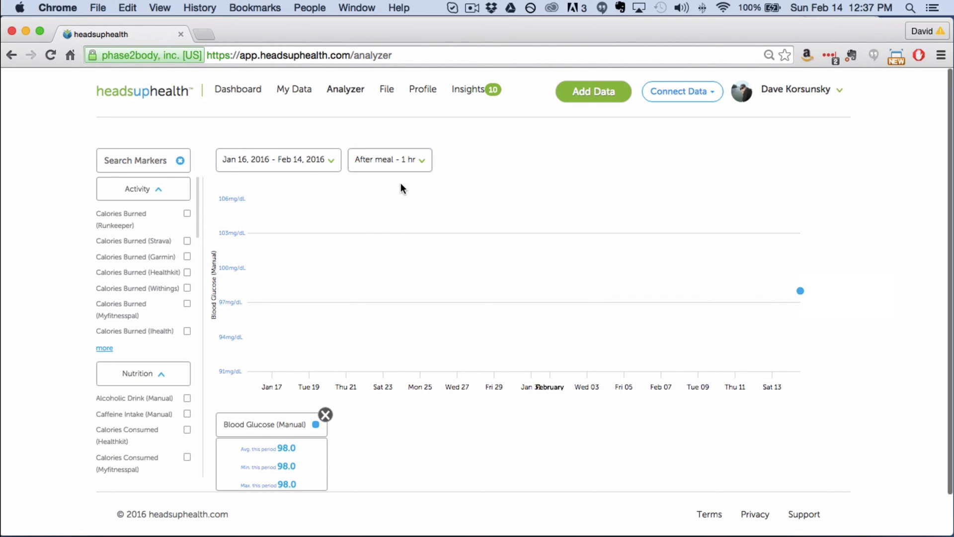
pyautogui.click(389, 159)
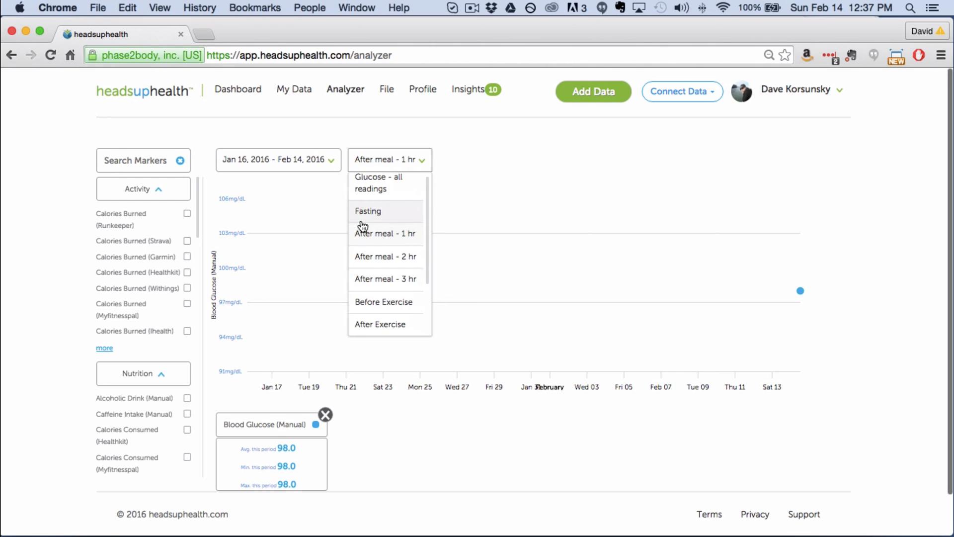
pyautogui.click(368, 211)
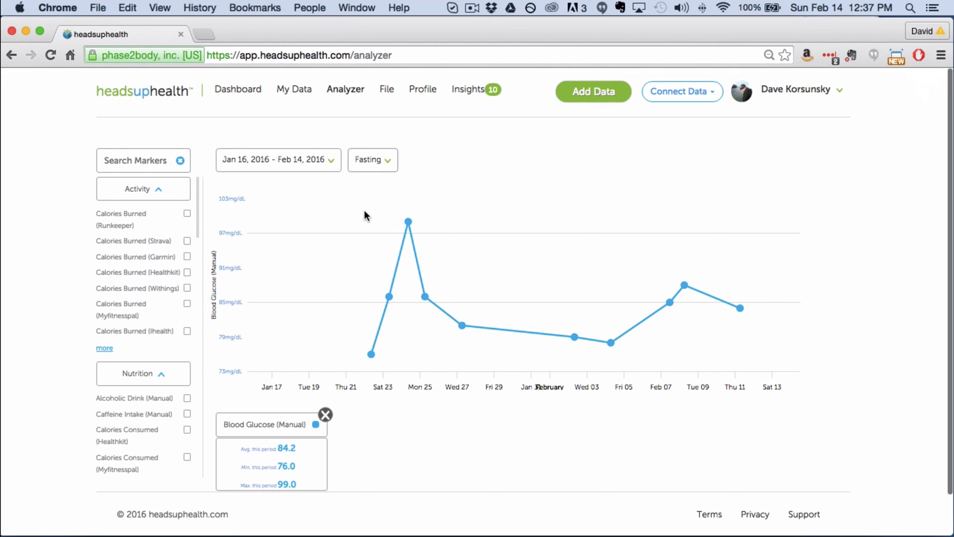
pyautogui.moveTo(319, 364)
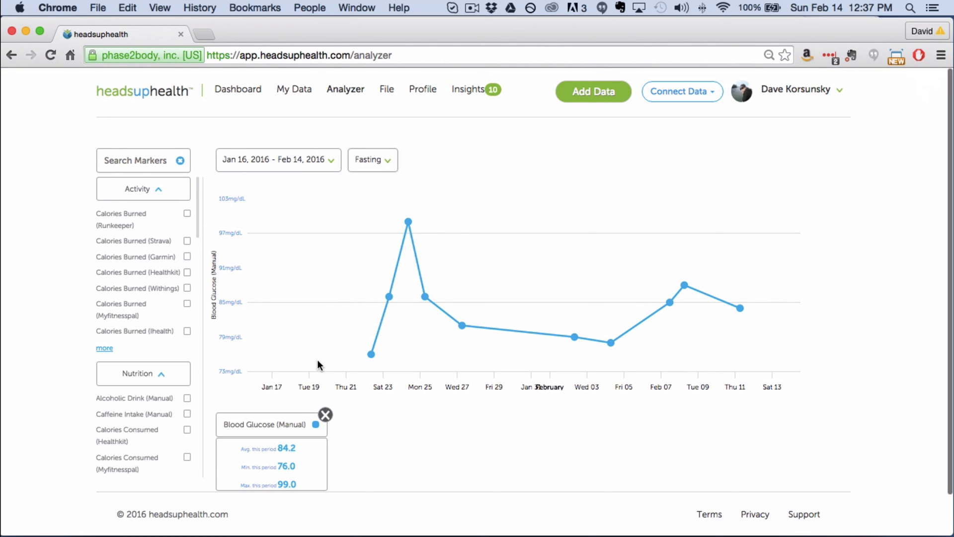
pyautogui.moveTo(122, 378)
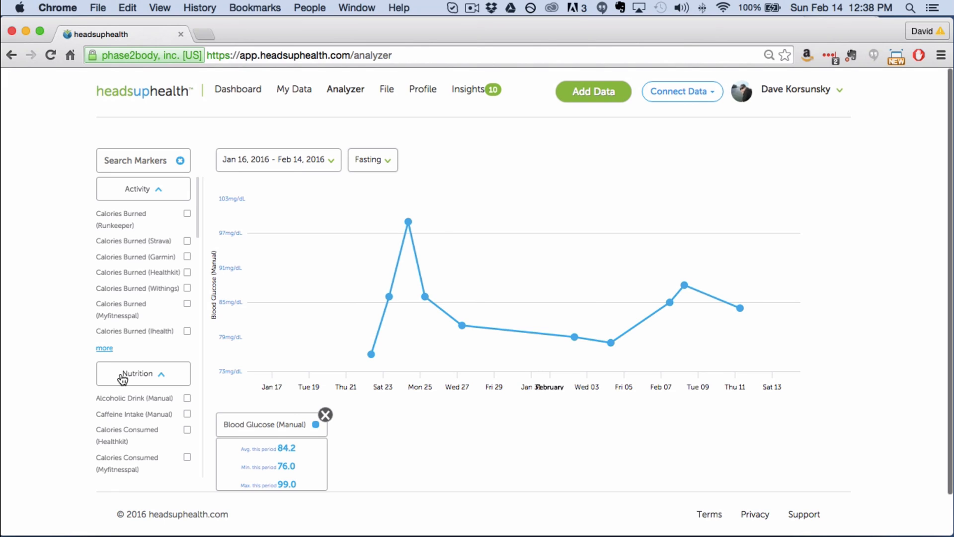
pyautogui.scroll(-3)
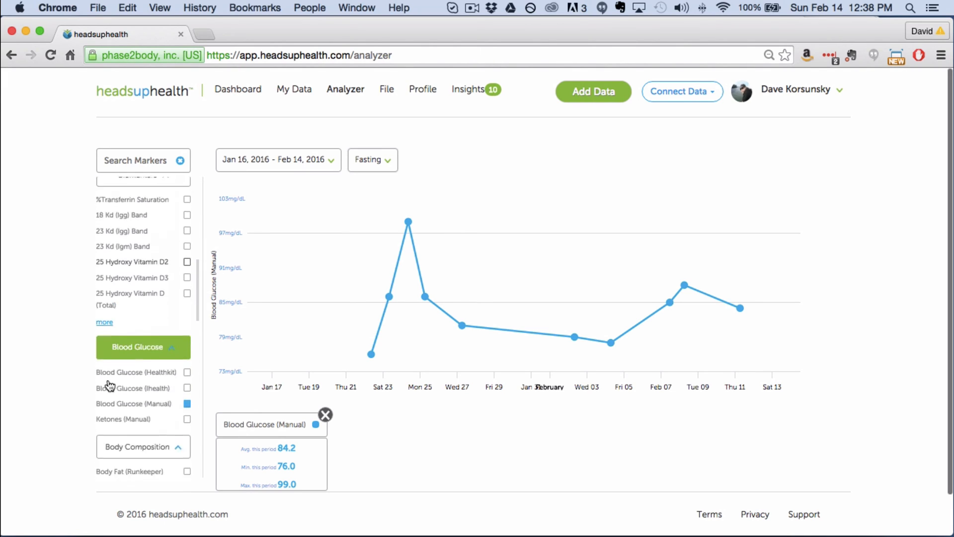
pyautogui.scroll(-3)
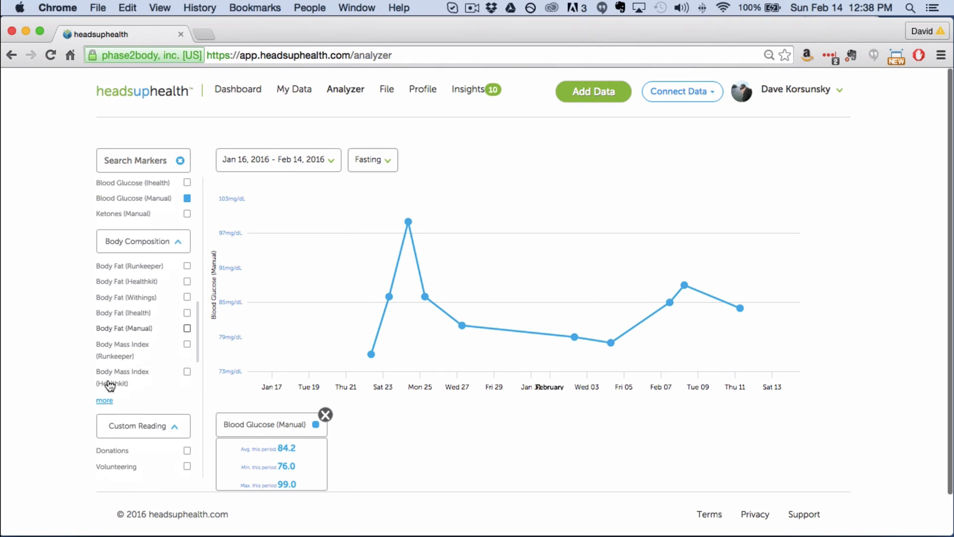
pyautogui.scroll(-3)
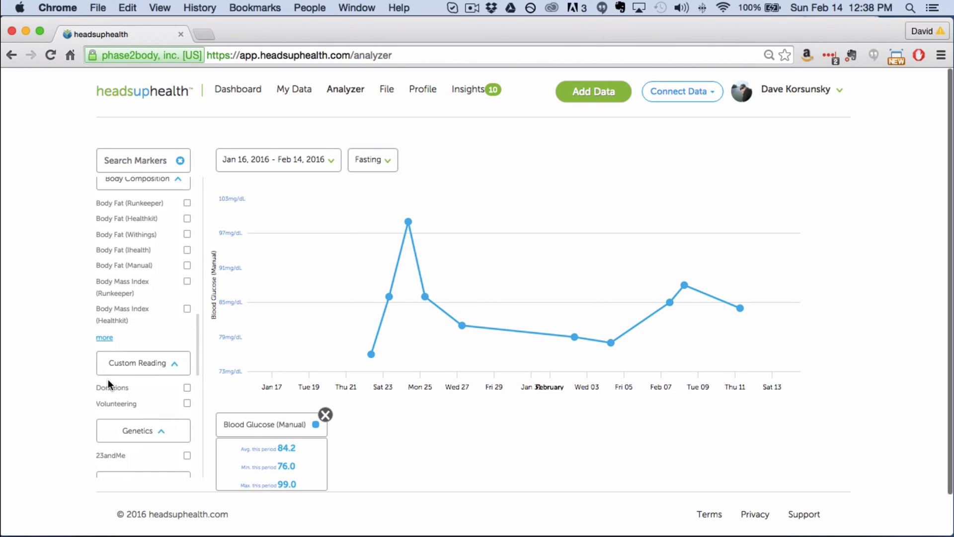
pyautogui.moveTo(104, 339)
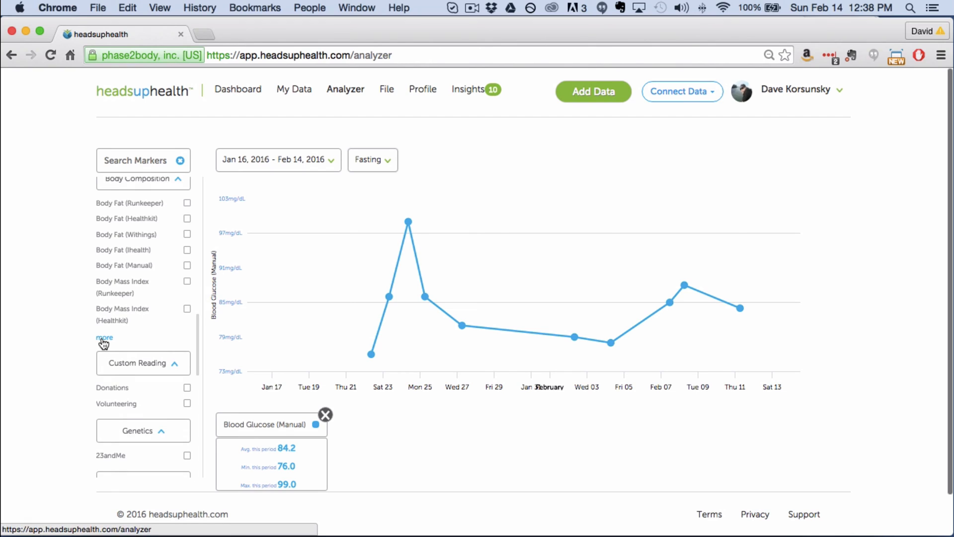
pyautogui.click(104, 337)
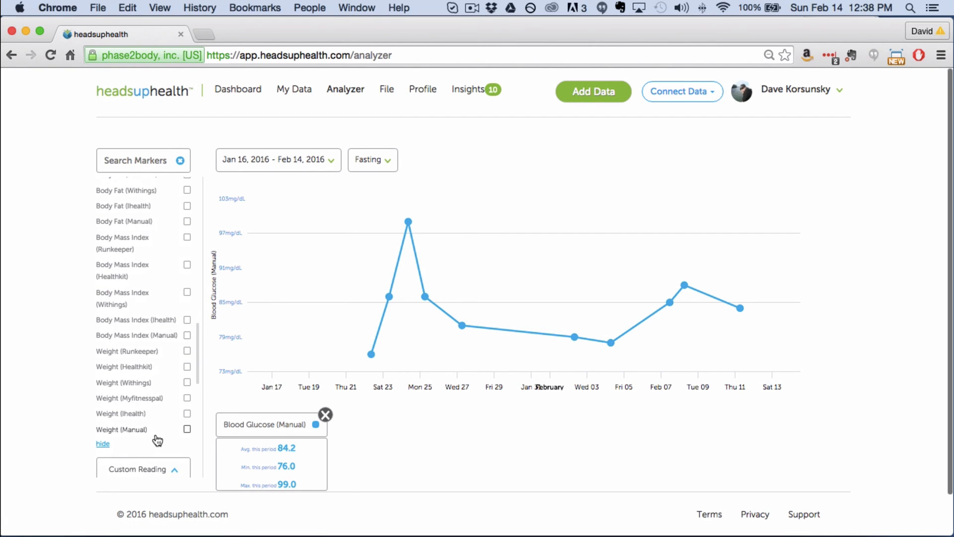
pyautogui.click(188, 429)
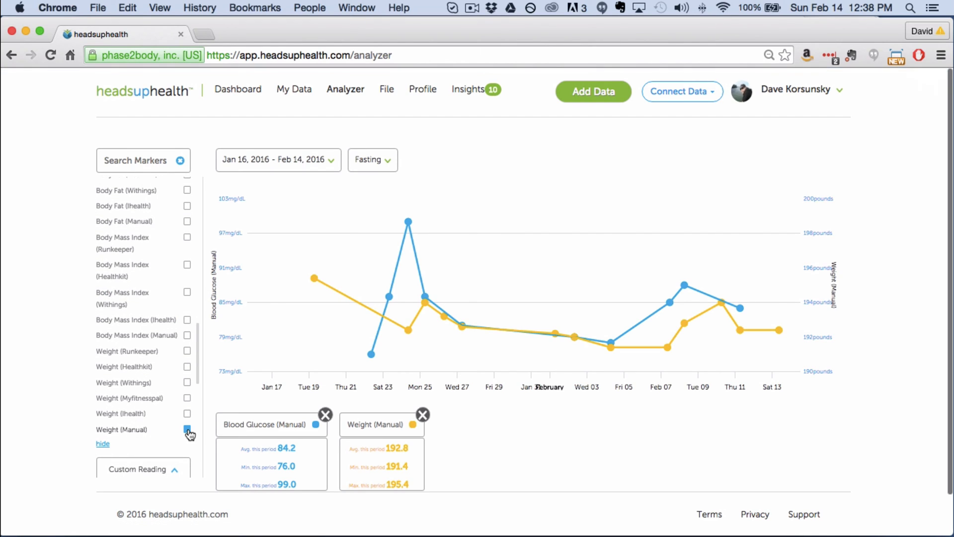
pyautogui.click(188, 430)
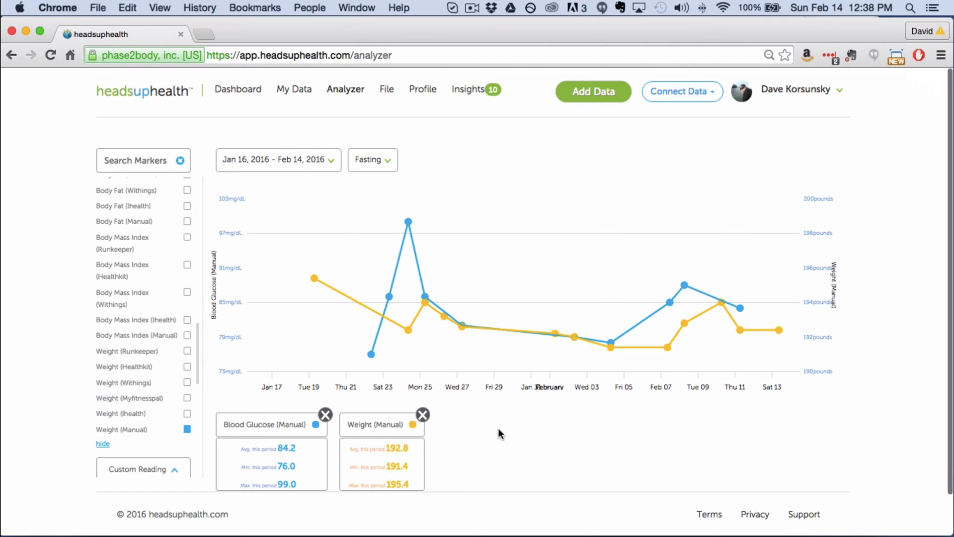
pyautogui.moveTo(483, 414)
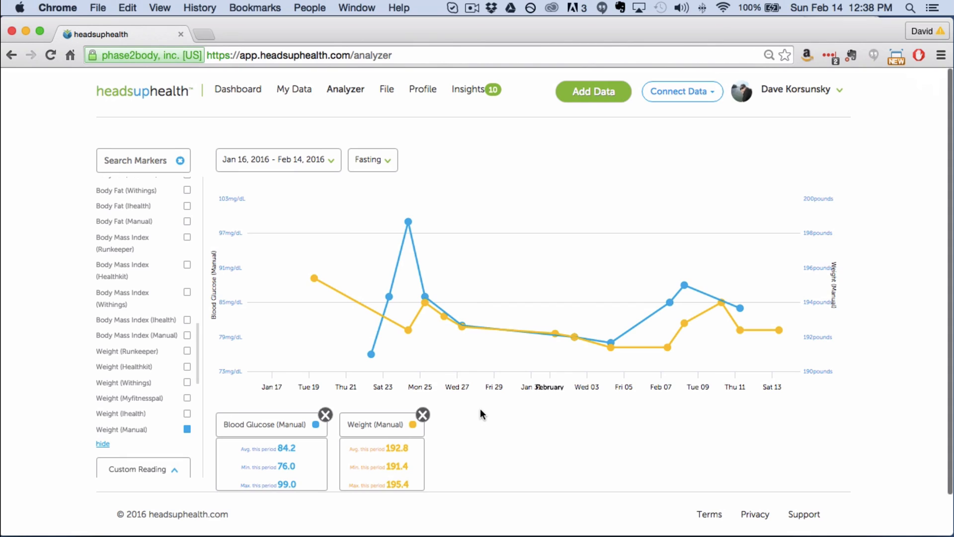
pyautogui.moveTo(348, 452)
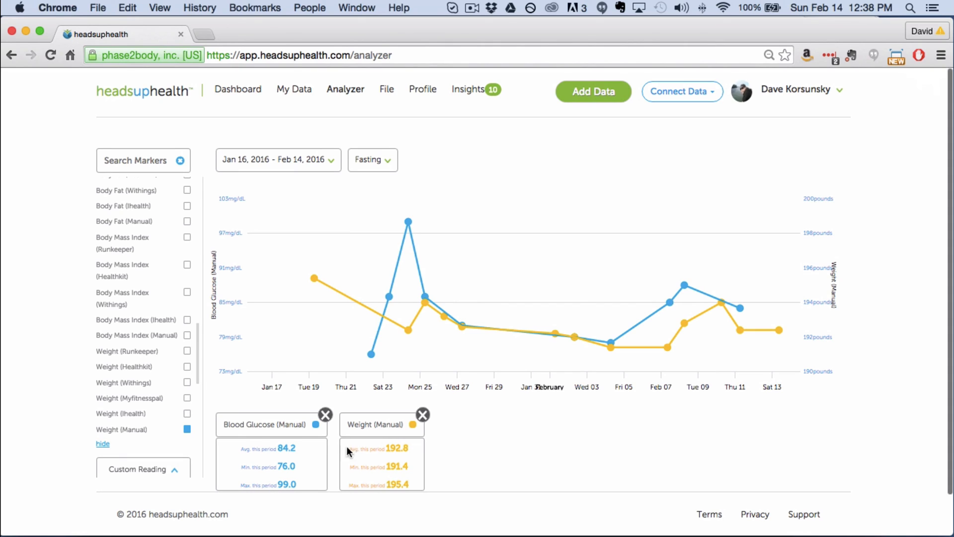
pyautogui.moveTo(519, 462)
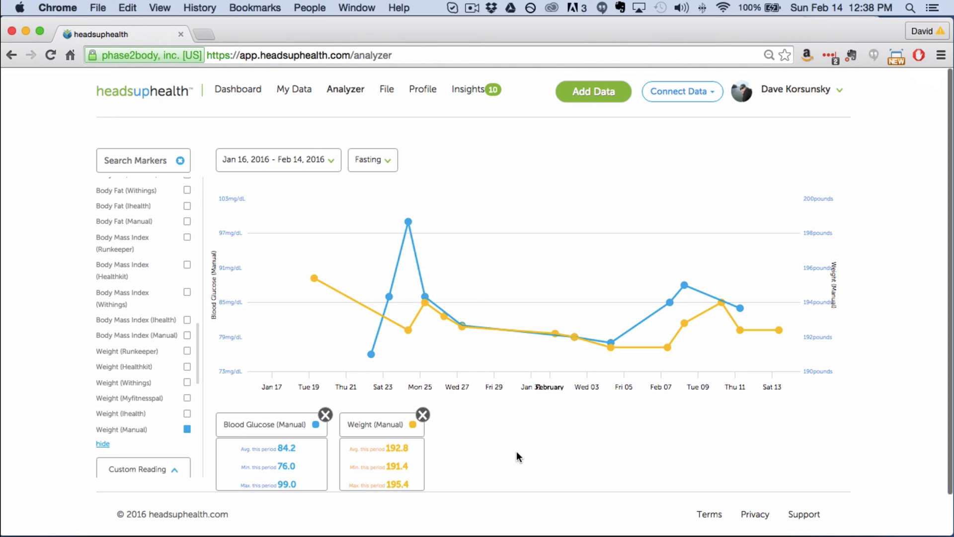
pyautogui.moveTo(407, 422)
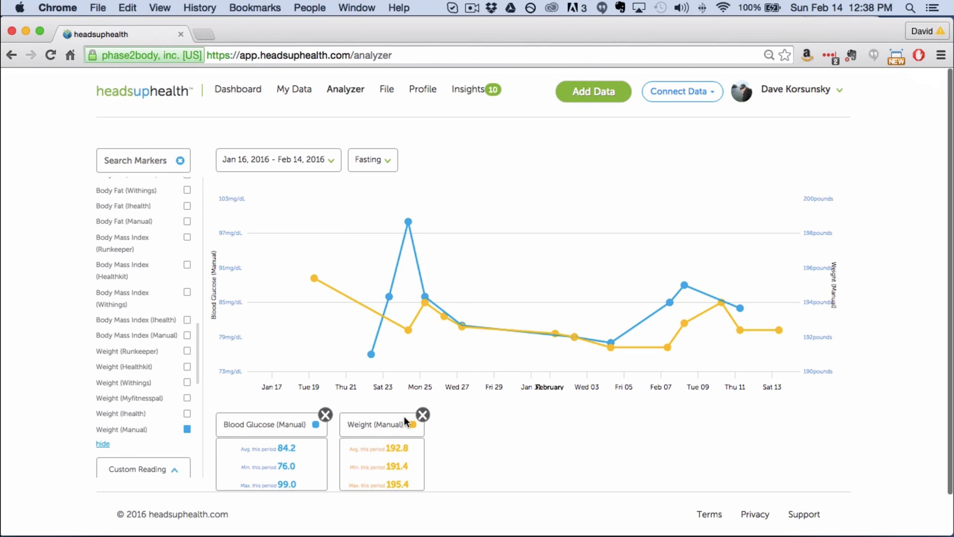
pyautogui.moveTo(171, 431)
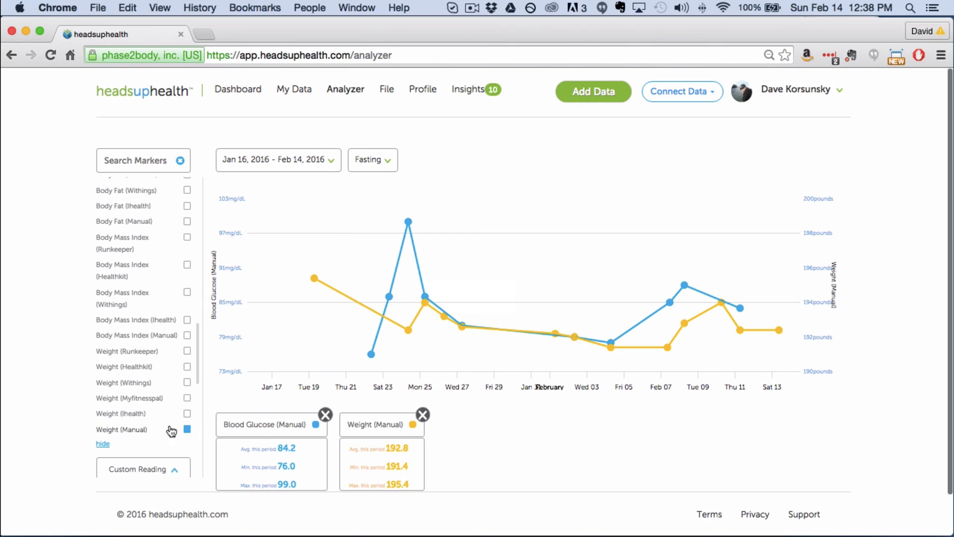
pyautogui.moveTo(520, 441)
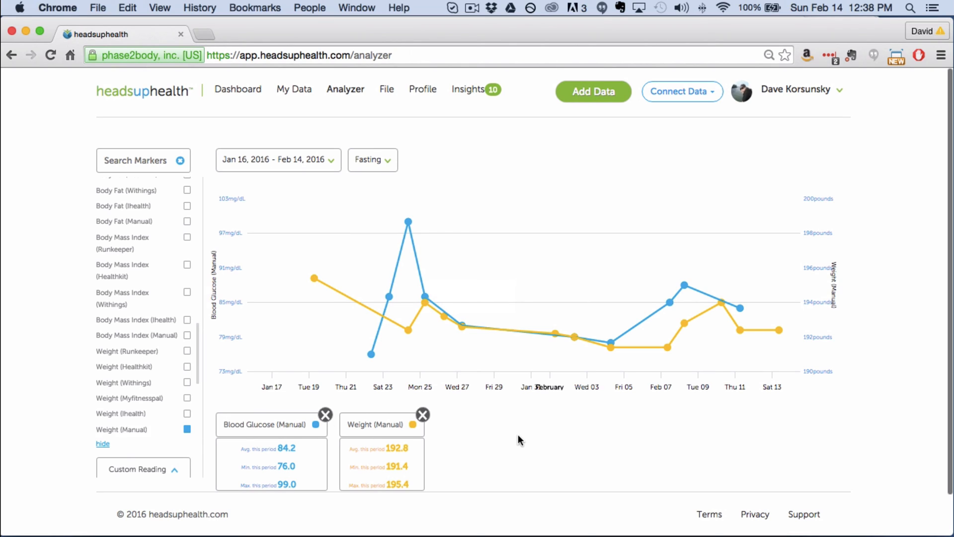
pyautogui.moveTo(422, 415)
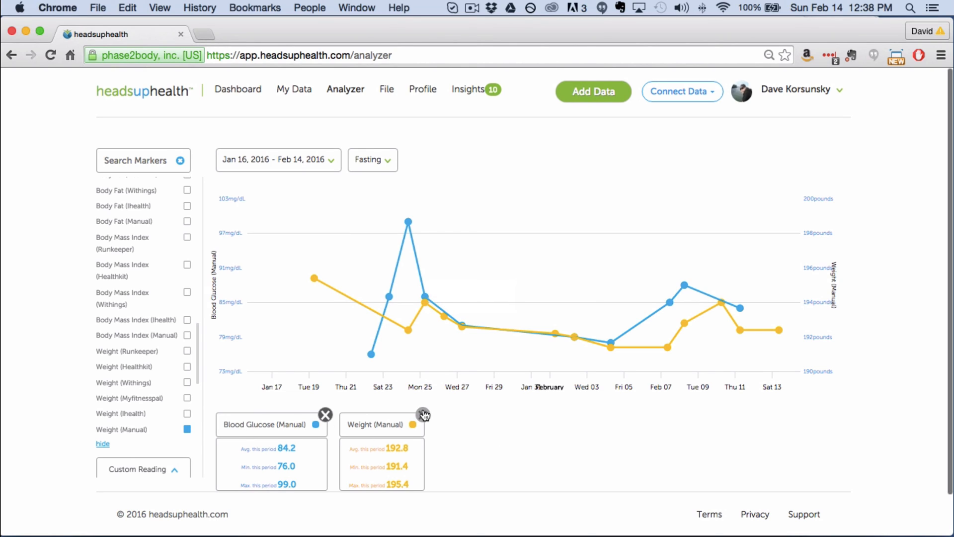
# Remove Weight (Manual), switch back to Glucose - all readings, and go to My Data
pyautogui.click(423, 413)
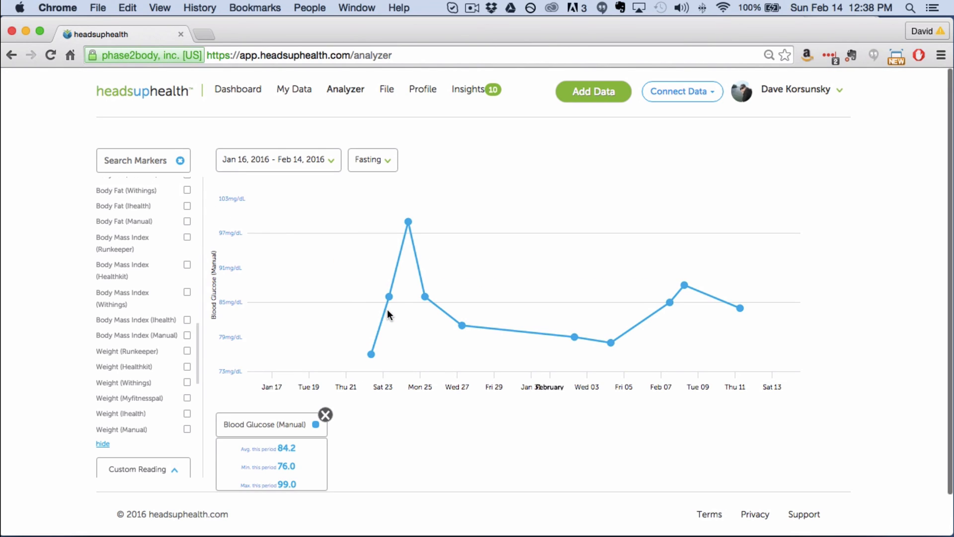
pyautogui.moveTo(275, 345)
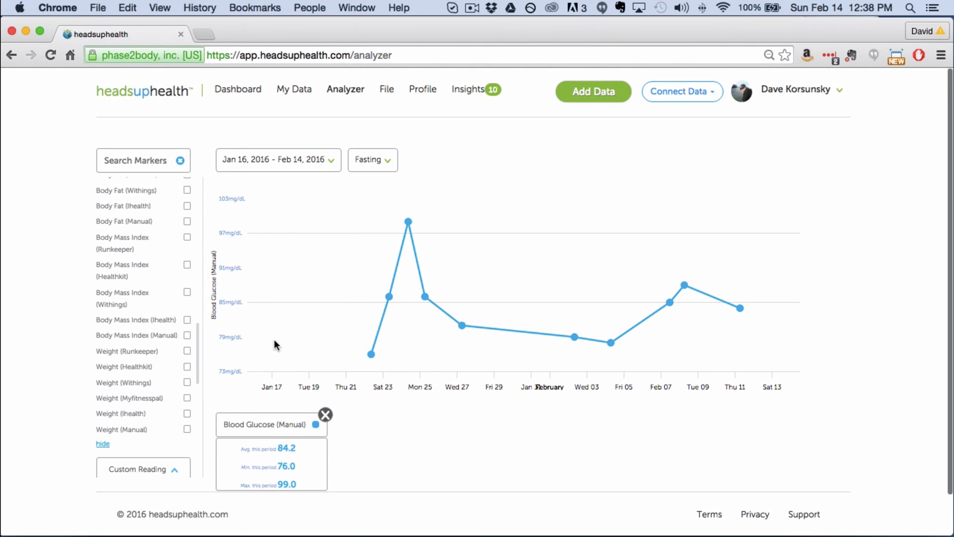
pyautogui.moveTo(413, 417)
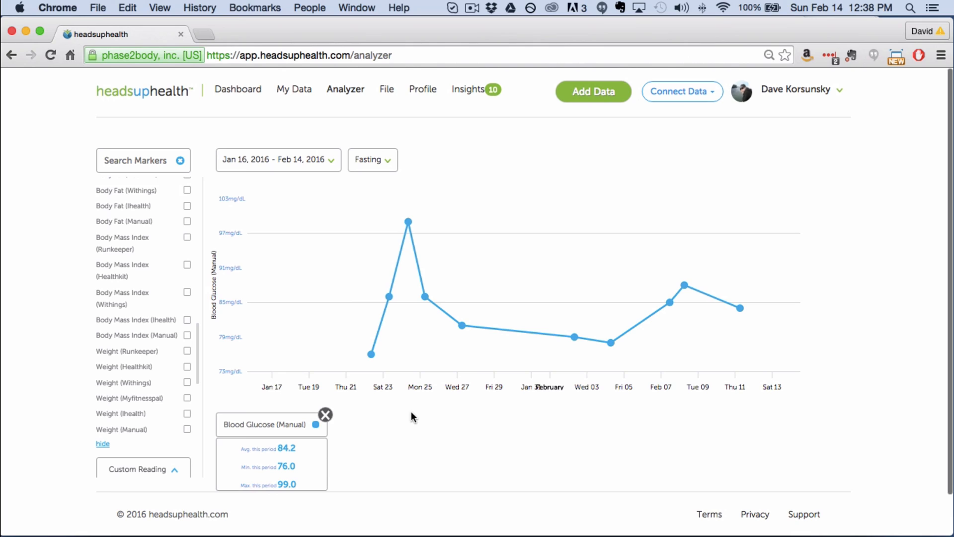
pyautogui.moveTo(510, 140)
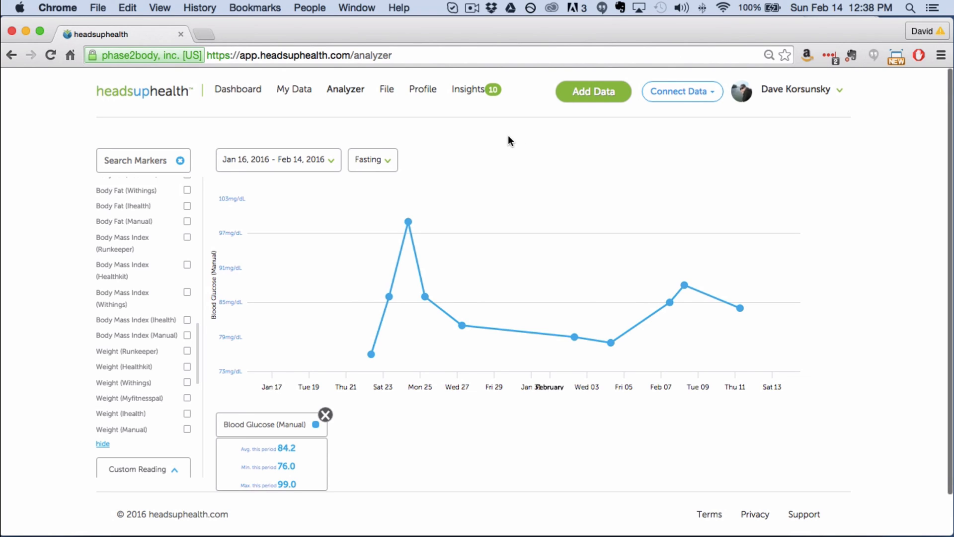
pyautogui.moveTo(294, 88)
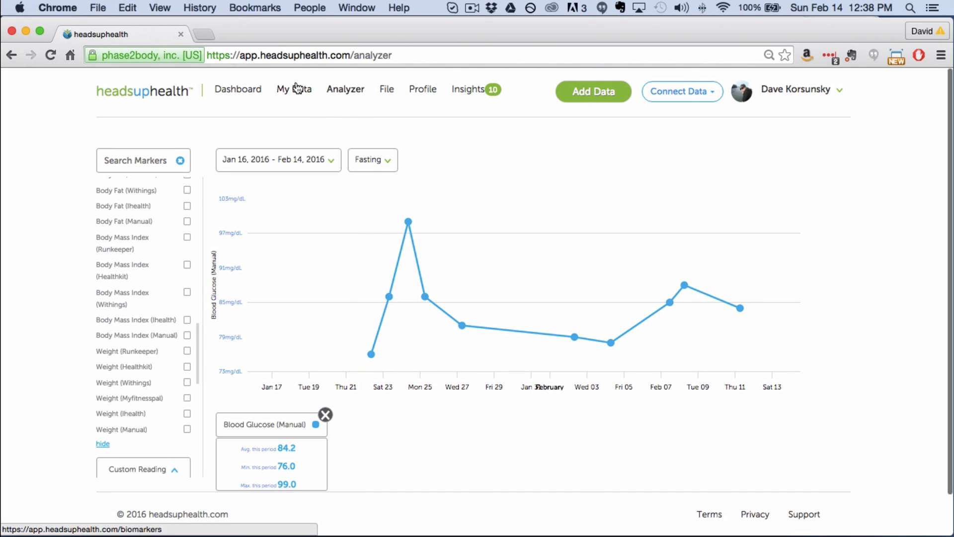
pyautogui.moveTo(764, 330)
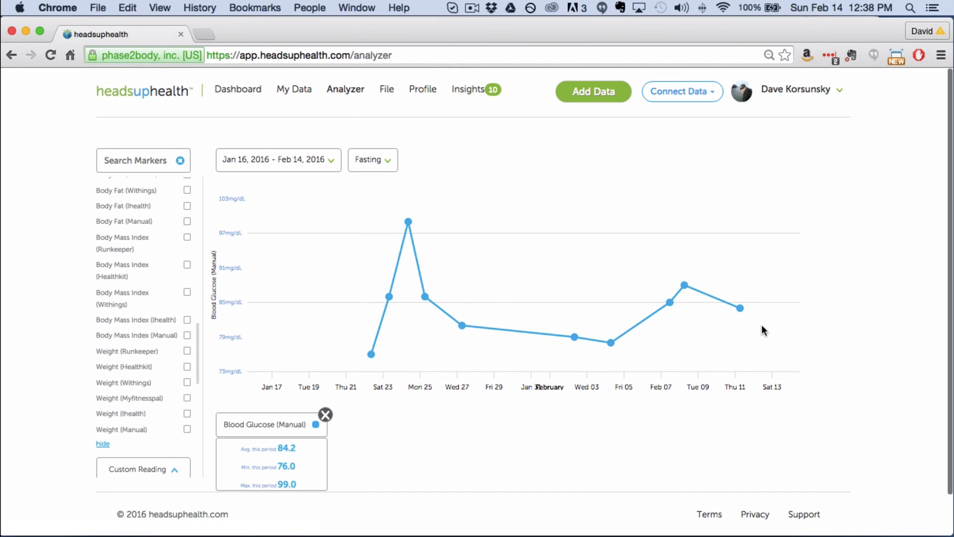
pyautogui.moveTo(468, 161)
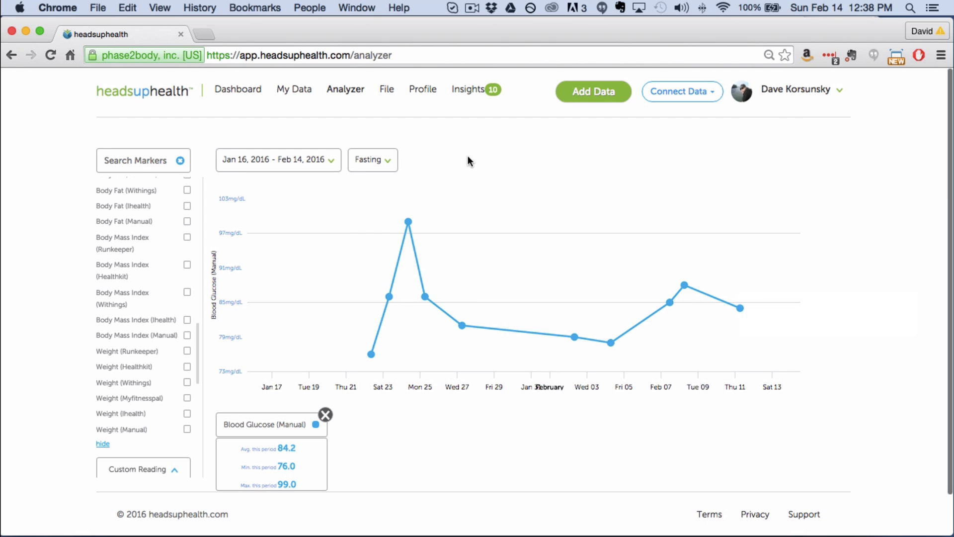
pyautogui.click(372, 159)
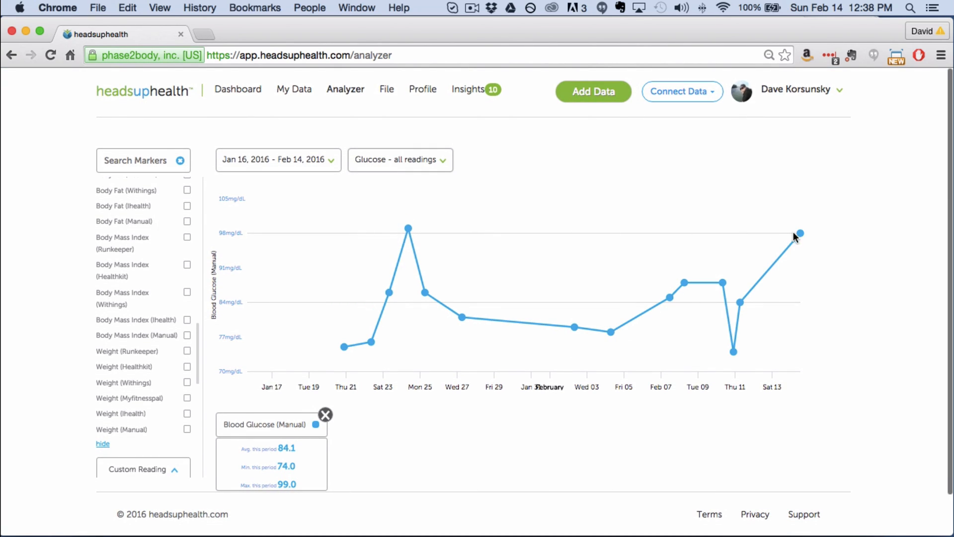
pyautogui.moveTo(401, 136)
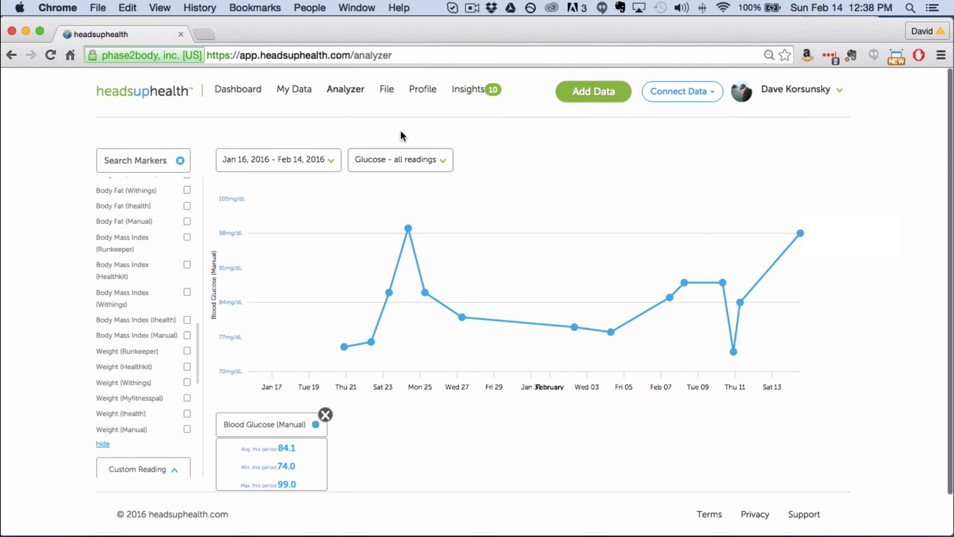
pyautogui.click(295, 89)
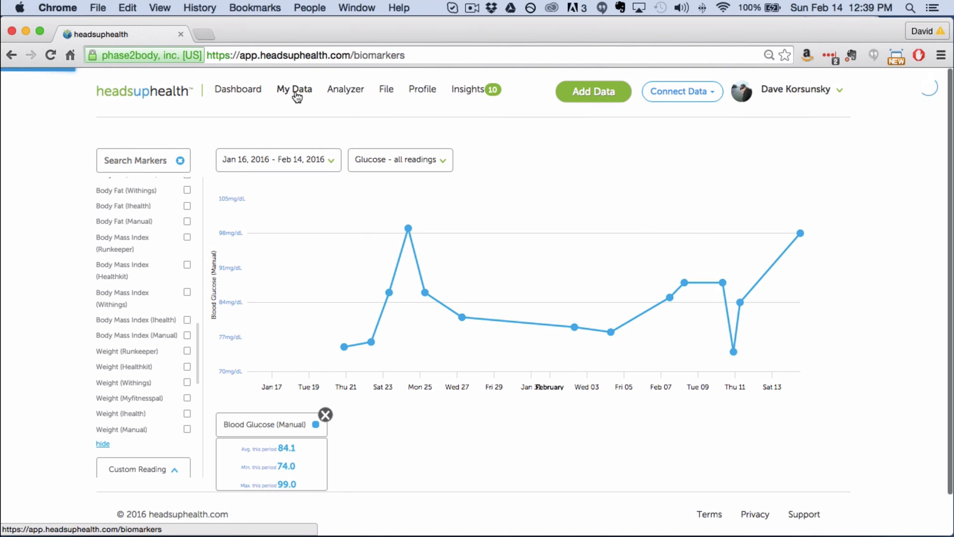
# Show the glucose Data Feeds list in My Data, newest 98 mg/dL on 02-14-2016
pyautogui.click(295, 89)
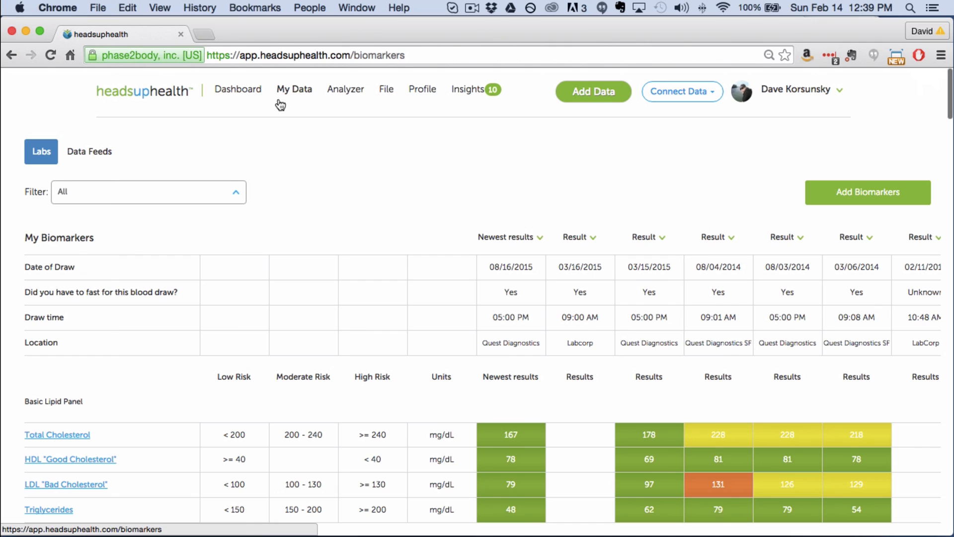
pyautogui.click(88, 151)
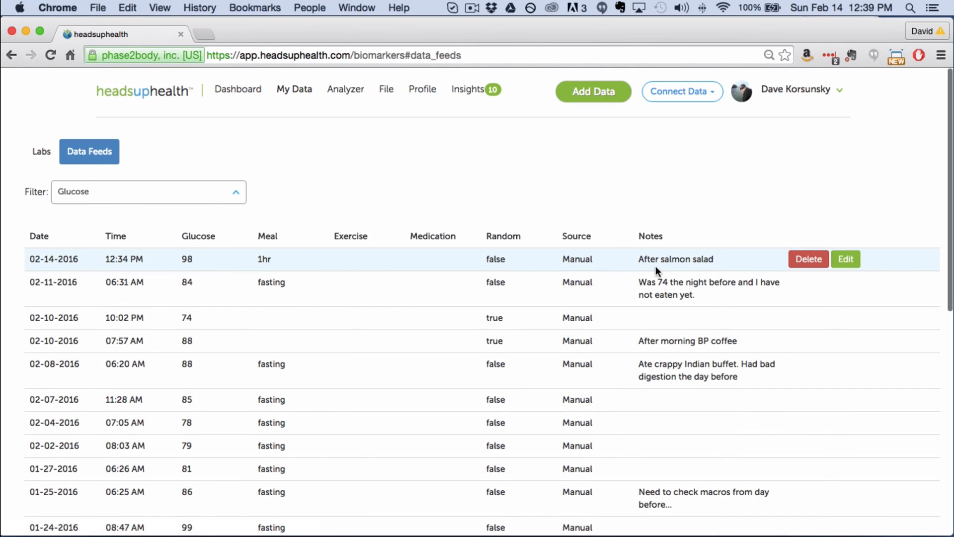
pyautogui.moveTo(809, 258)
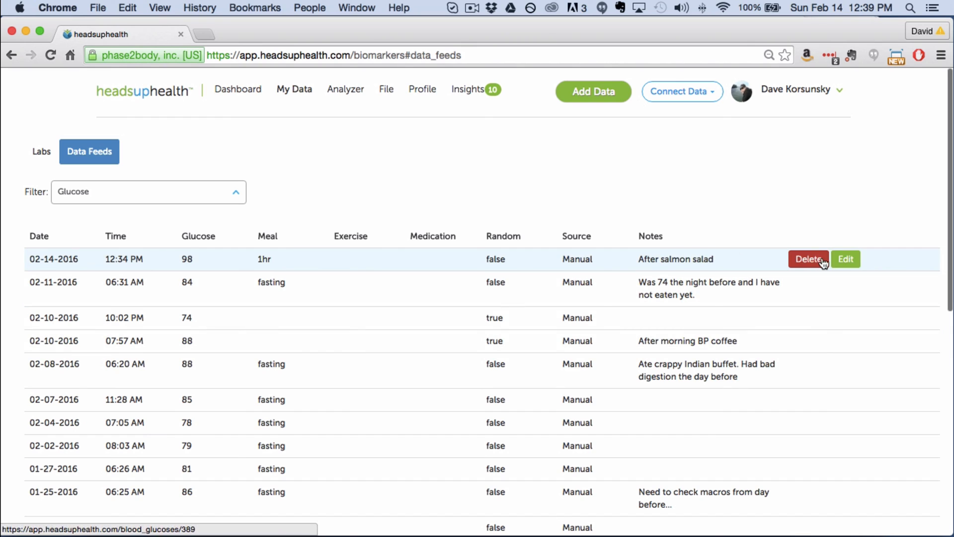
pyautogui.moveTo(845, 259)
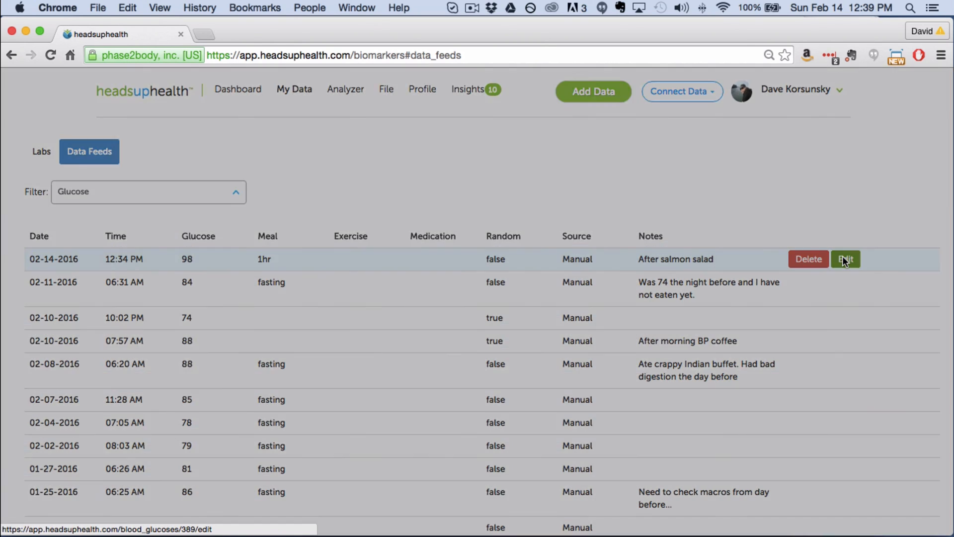
# Edit the 02-14-2016 glucose reading from 98 to 96 mg/dL and save it
pyautogui.click(845, 258)
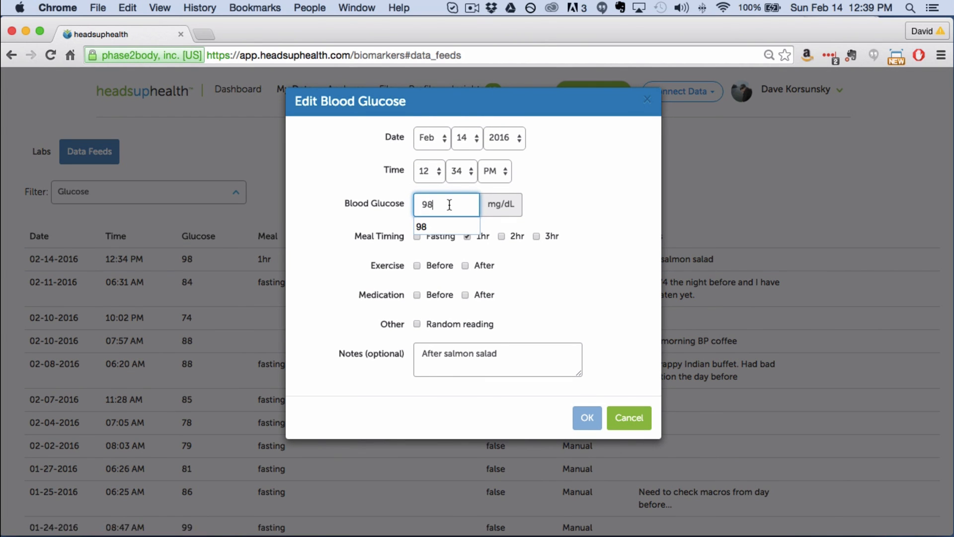
pyautogui.write('96')
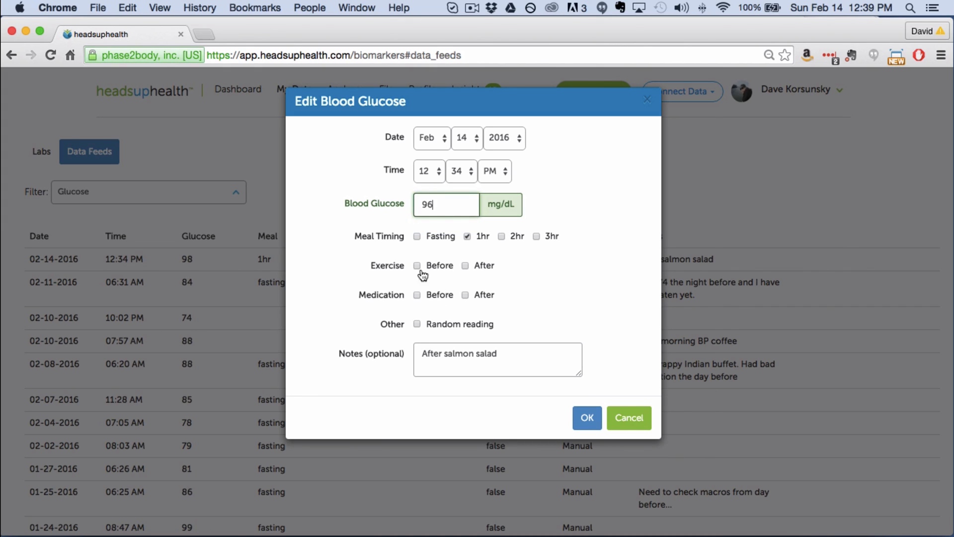
pyautogui.moveTo(445, 347)
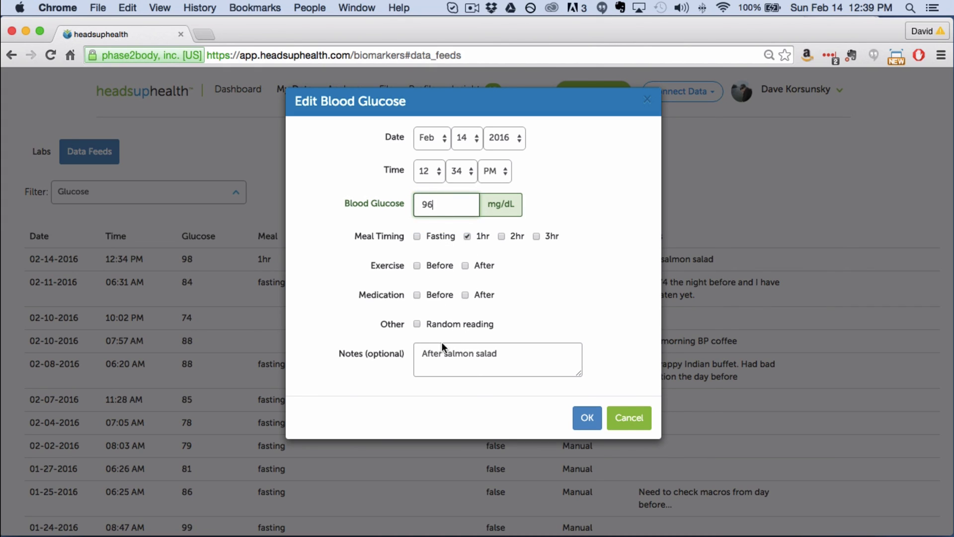
pyautogui.click(587, 417)
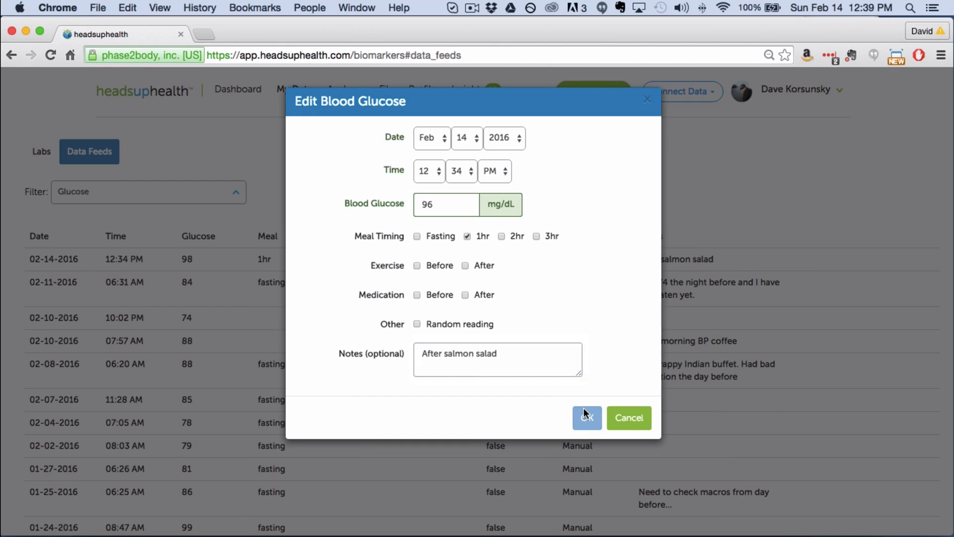
pyautogui.click(587, 418)
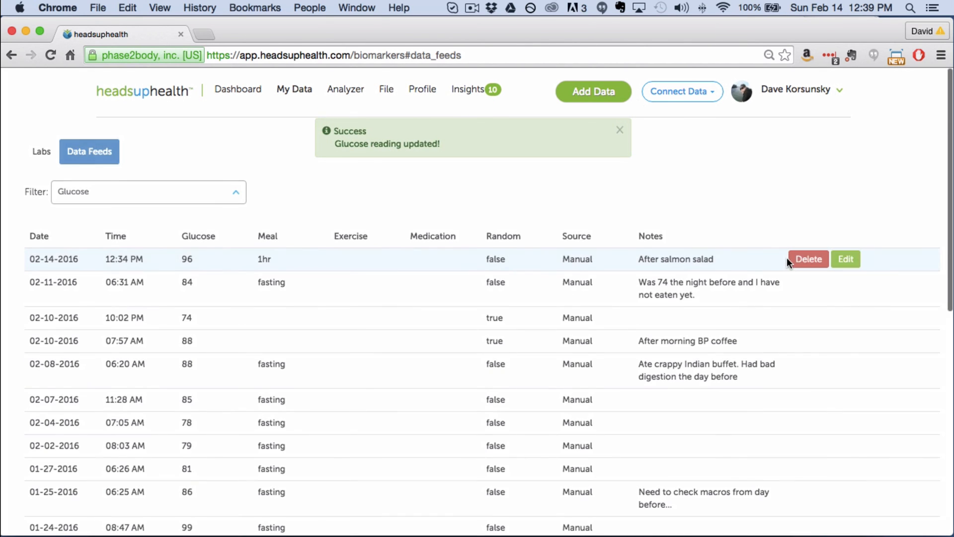
# Delete the 02-14-2016 glucose reading and return to the Dashboard
pyautogui.click(807, 258)
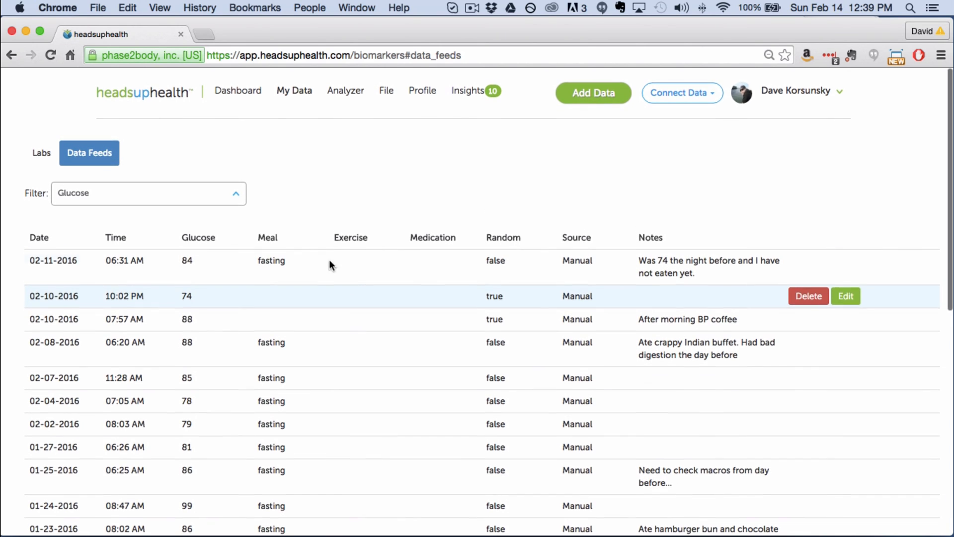
pyautogui.click(238, 90)
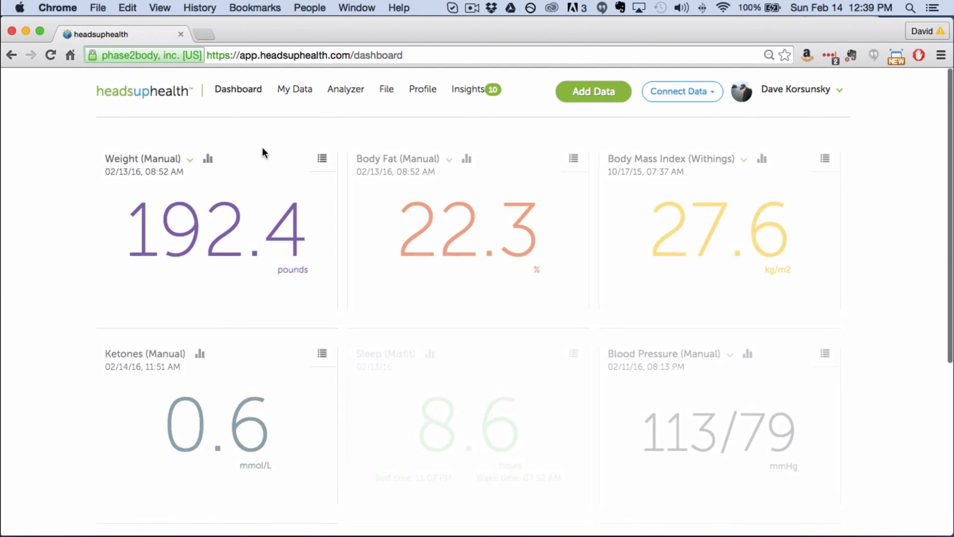